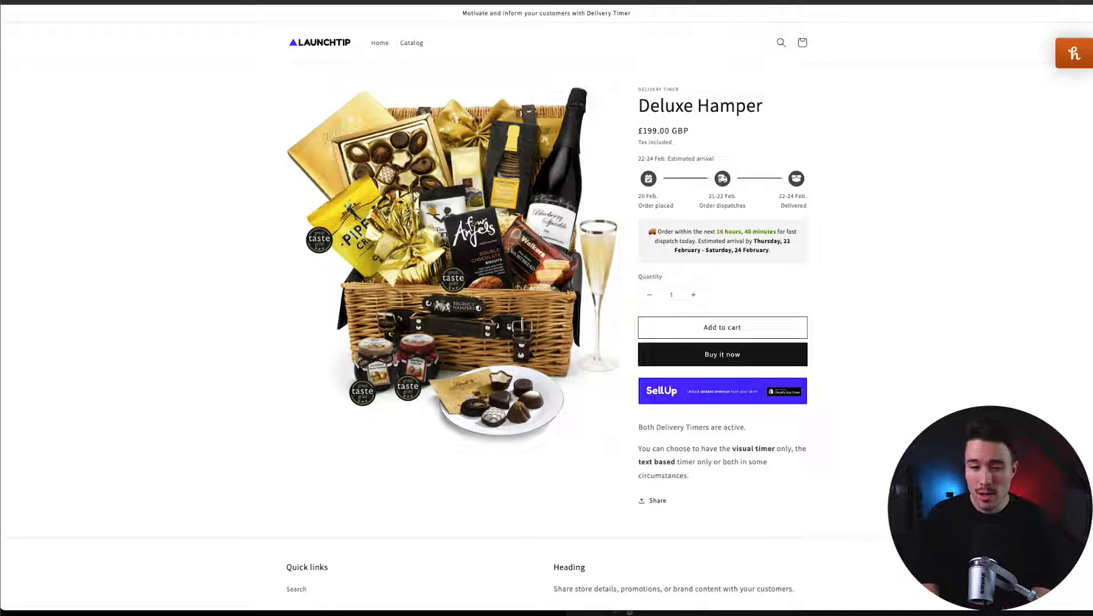
mouse_move(652, 181)
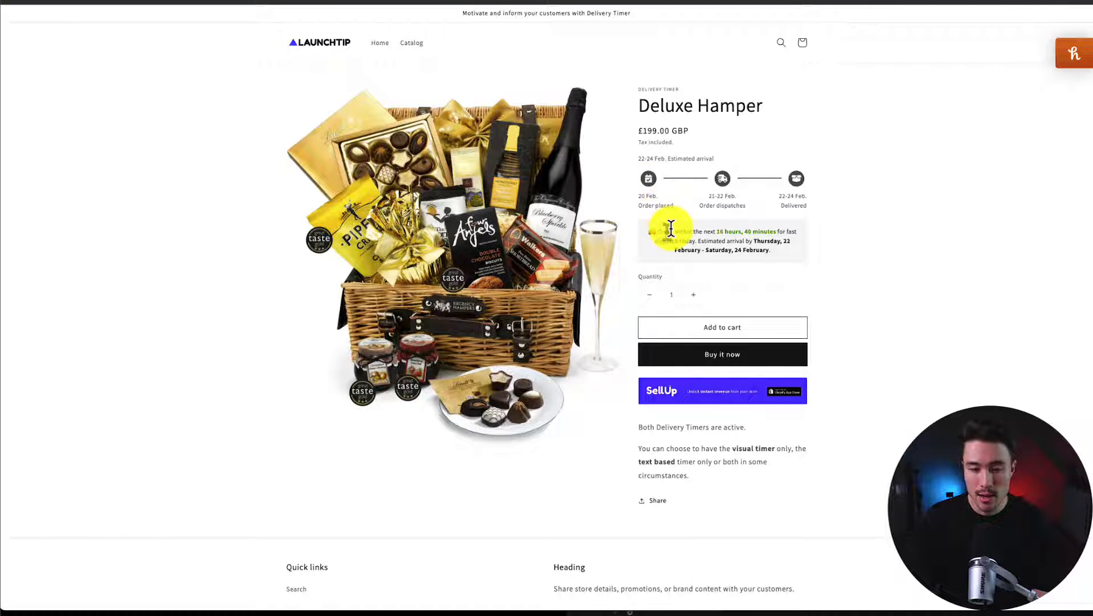
mouse_move(725, 241)
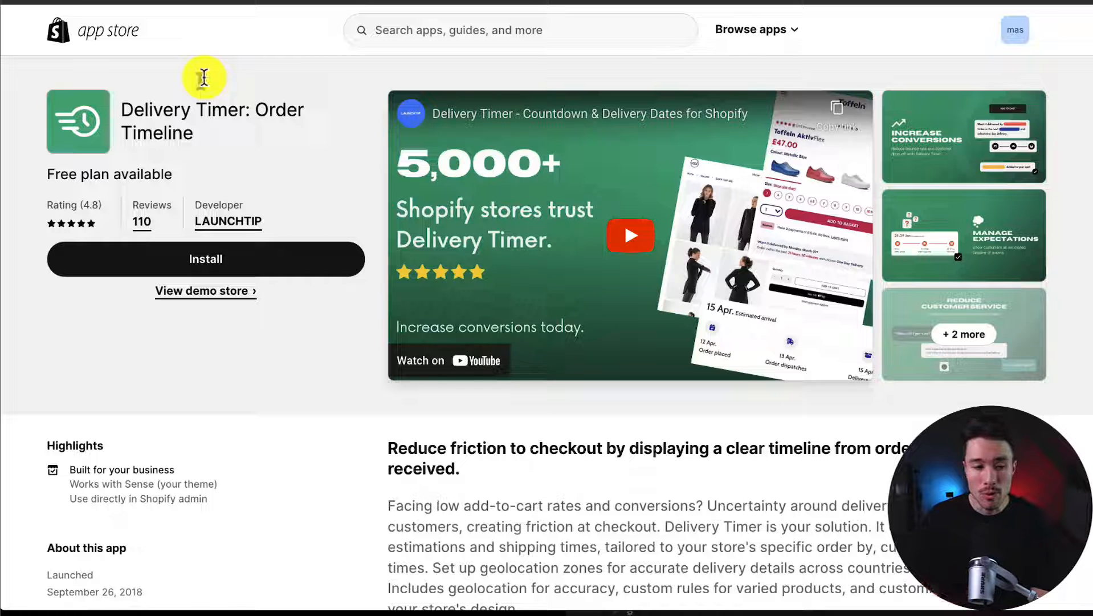
Step: Install Delivery Timer: Order Timeline, approve its data access, and start Automatic Installation
scroll("down", 3)
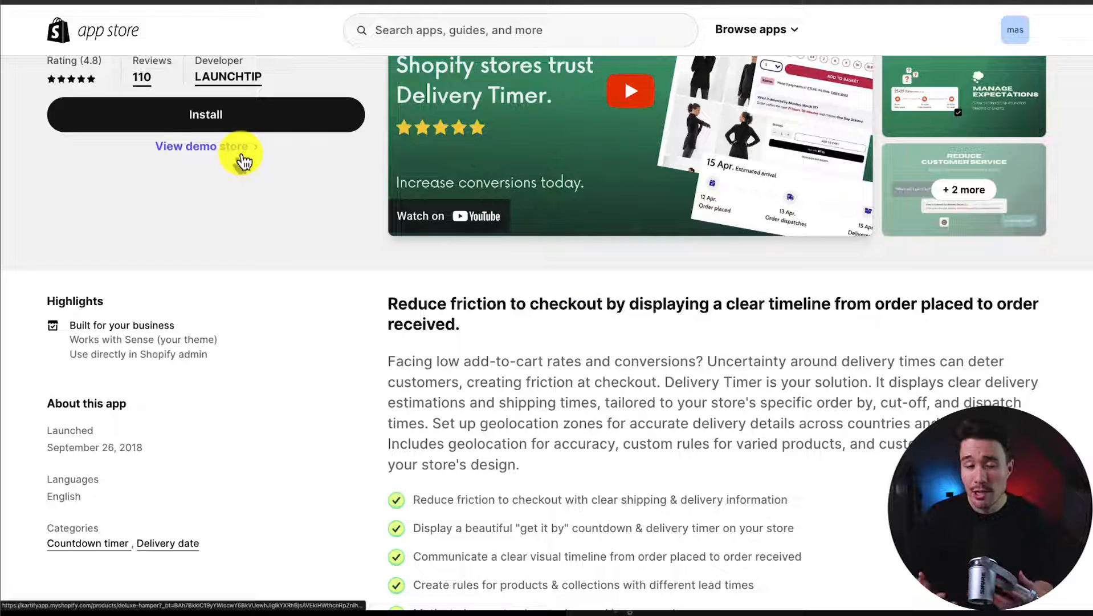
scroll("down", 3)
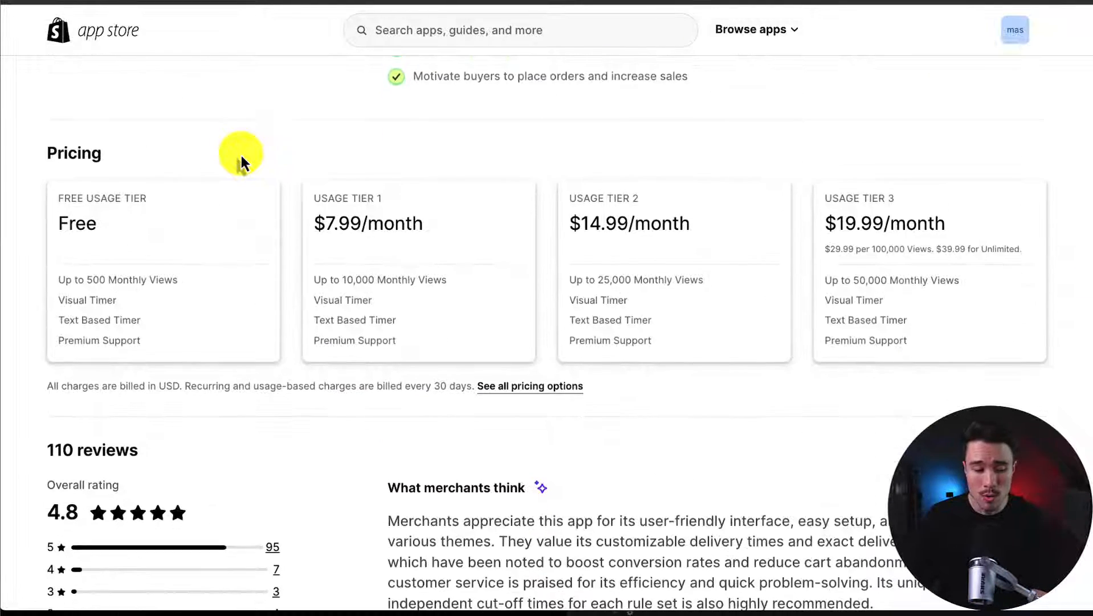
mouse_move(220, 185)
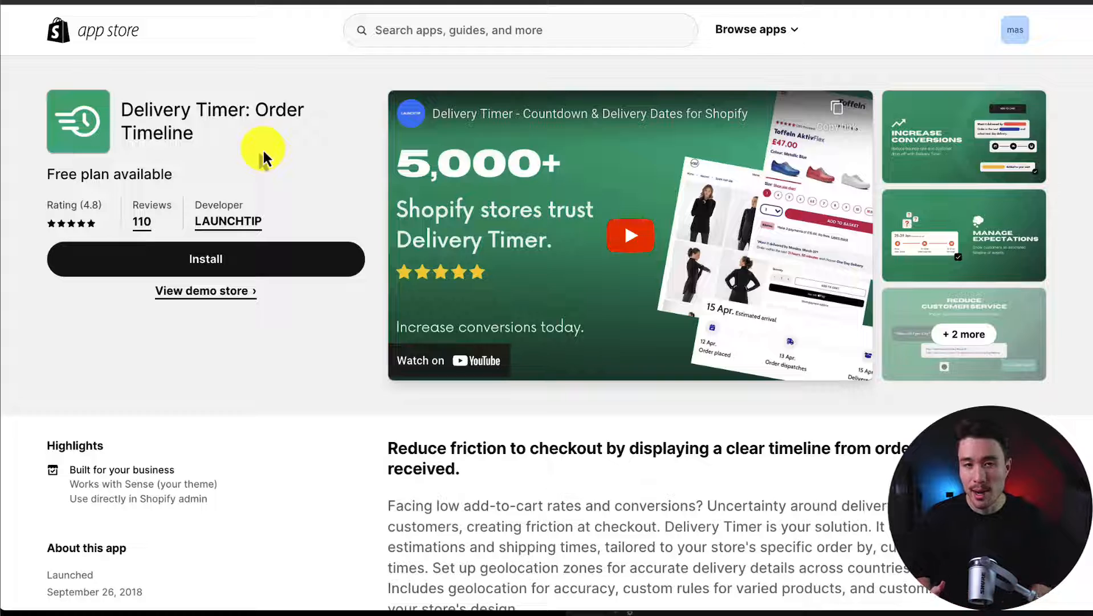
mouse_move(216, 181)
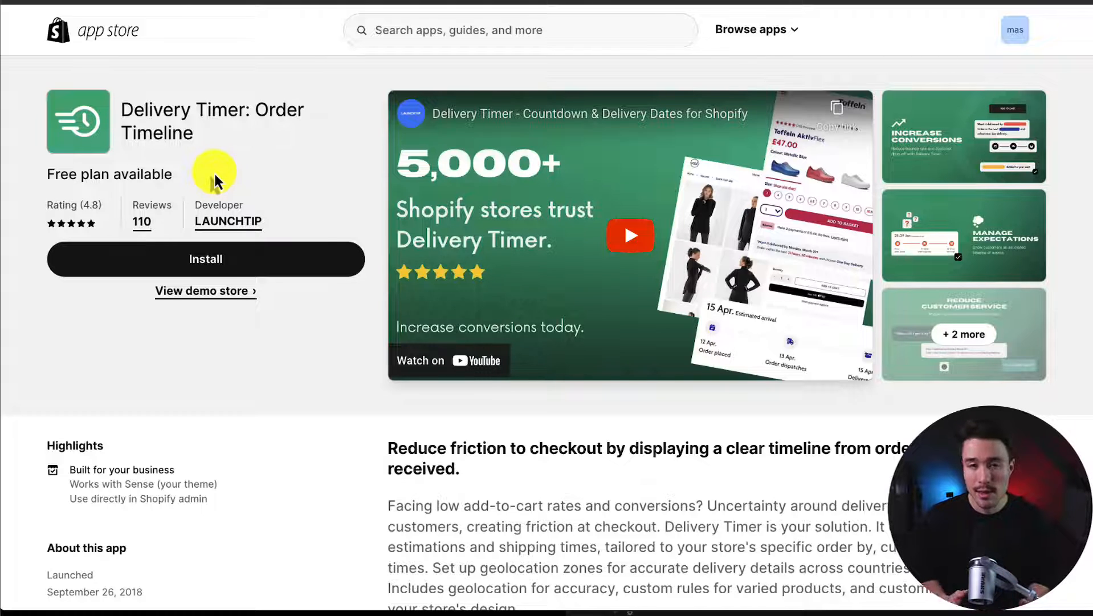
mouse_move(206, 131)
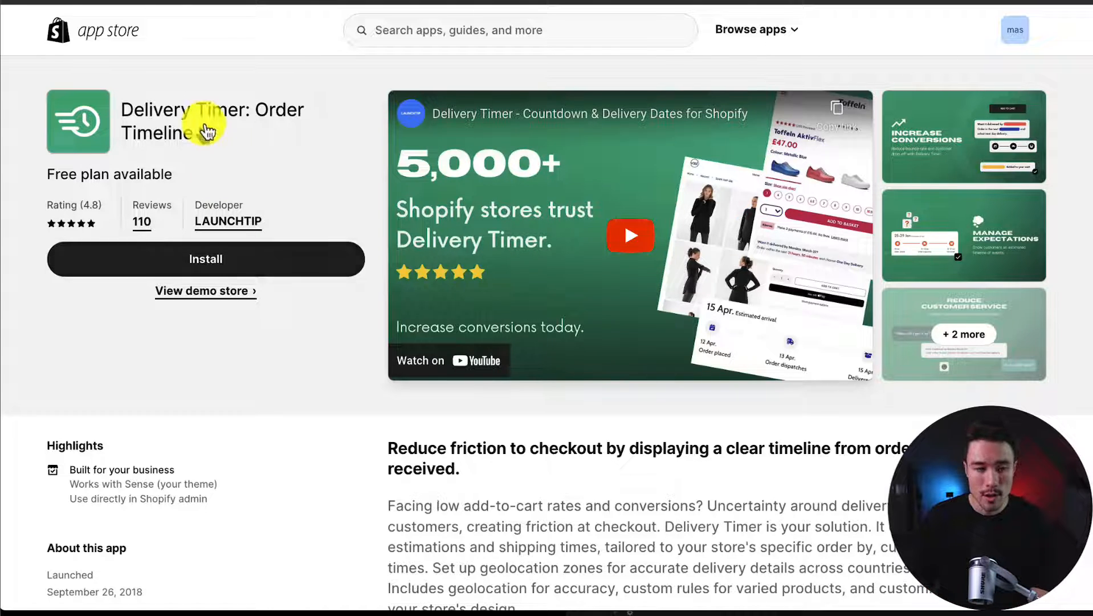
mouse_move(206, 130)
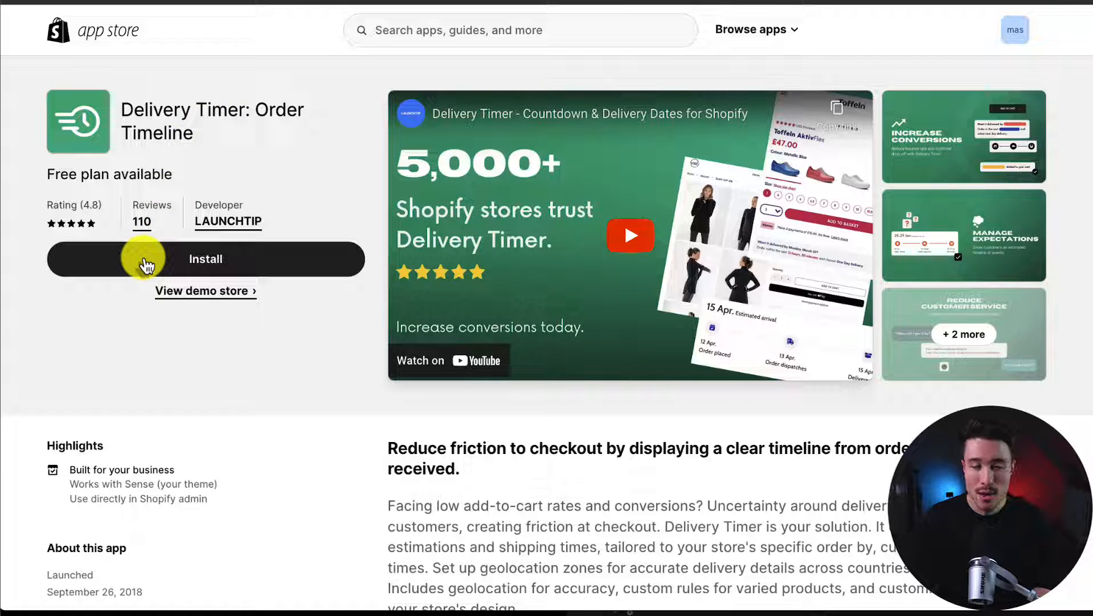
left_click(205, 259)
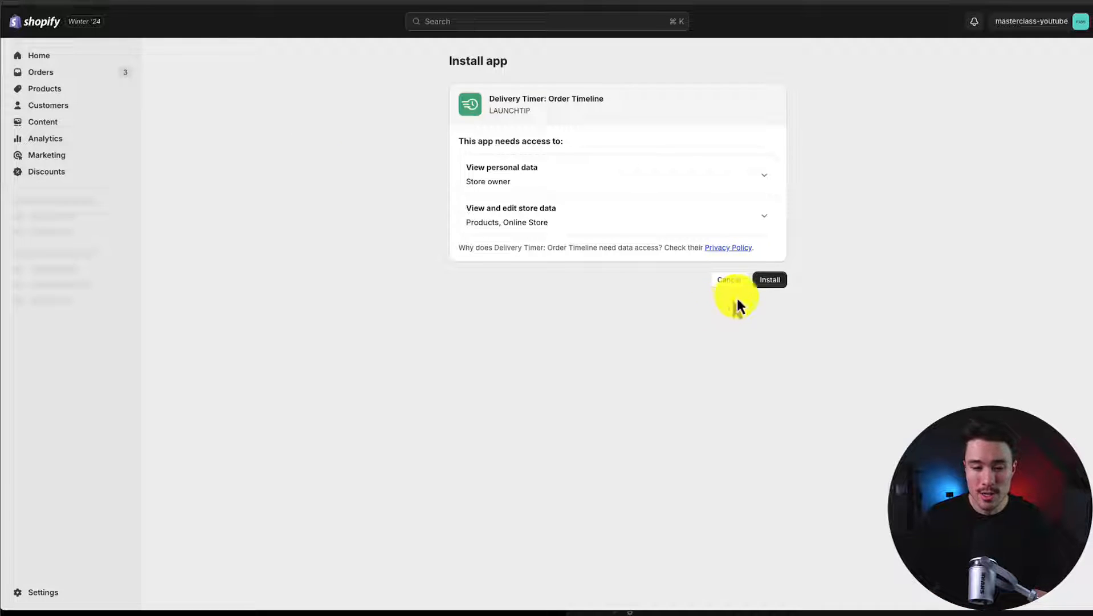
left_click(769, 279)
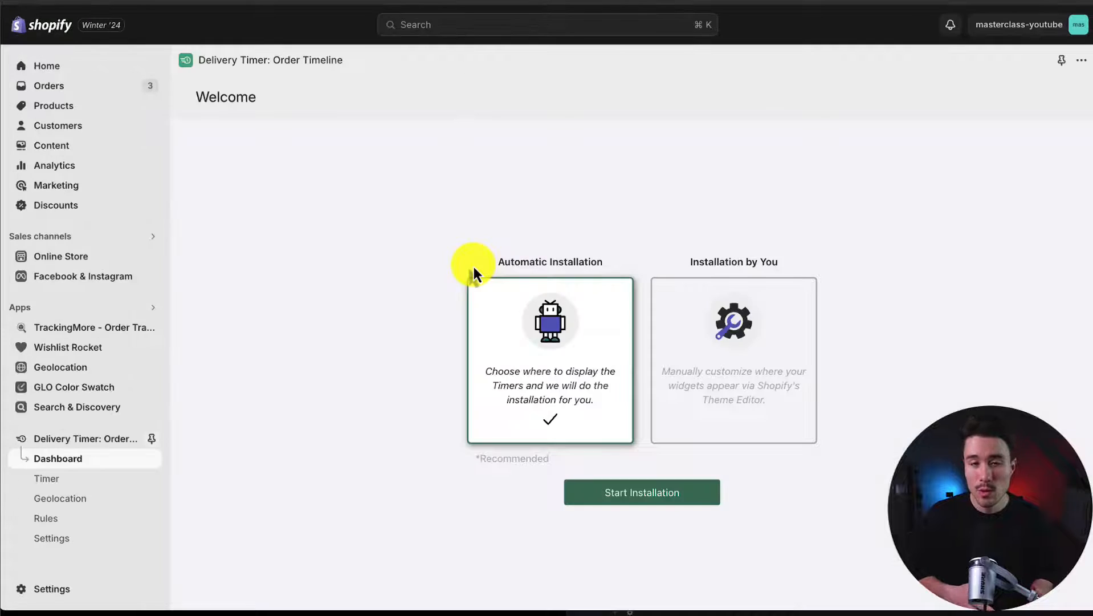
mouse_move(523, 271)
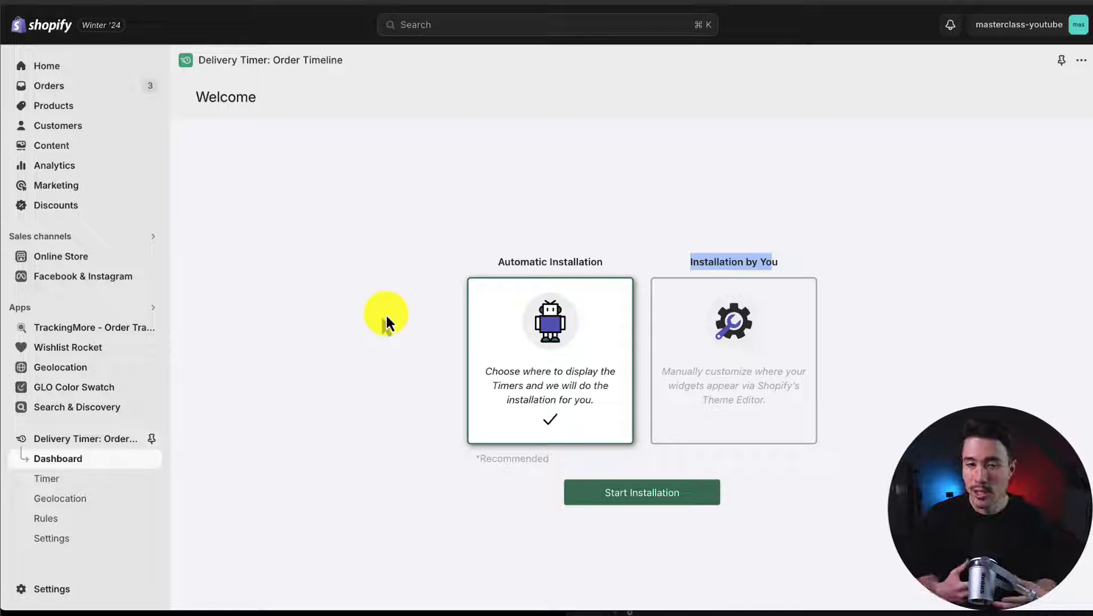
mouse_move(411, 384)
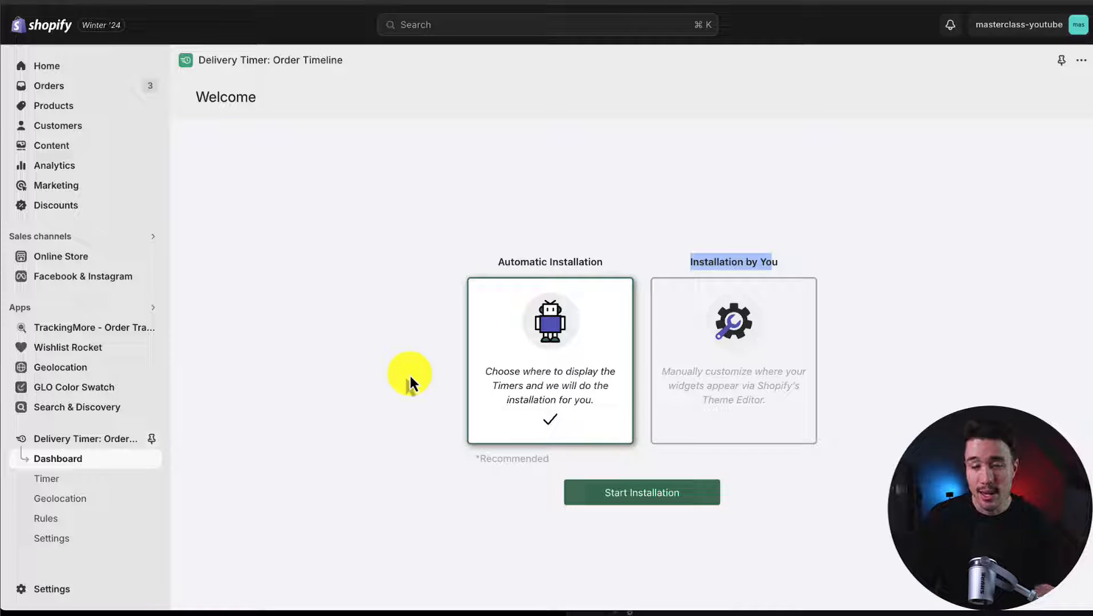
mouse_move(622, 540)
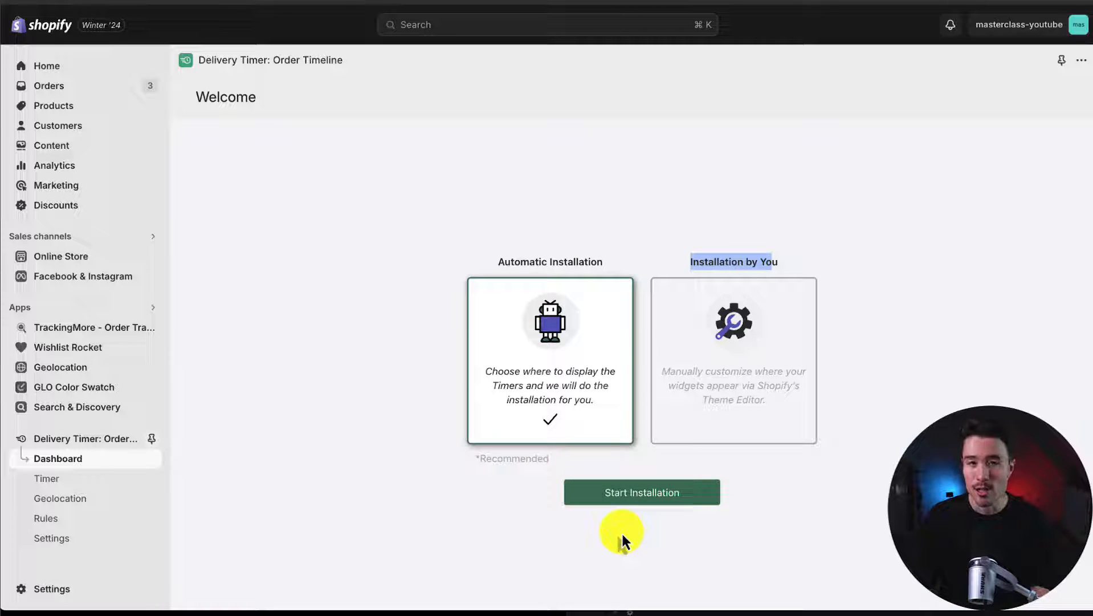
left_click(641, 492)
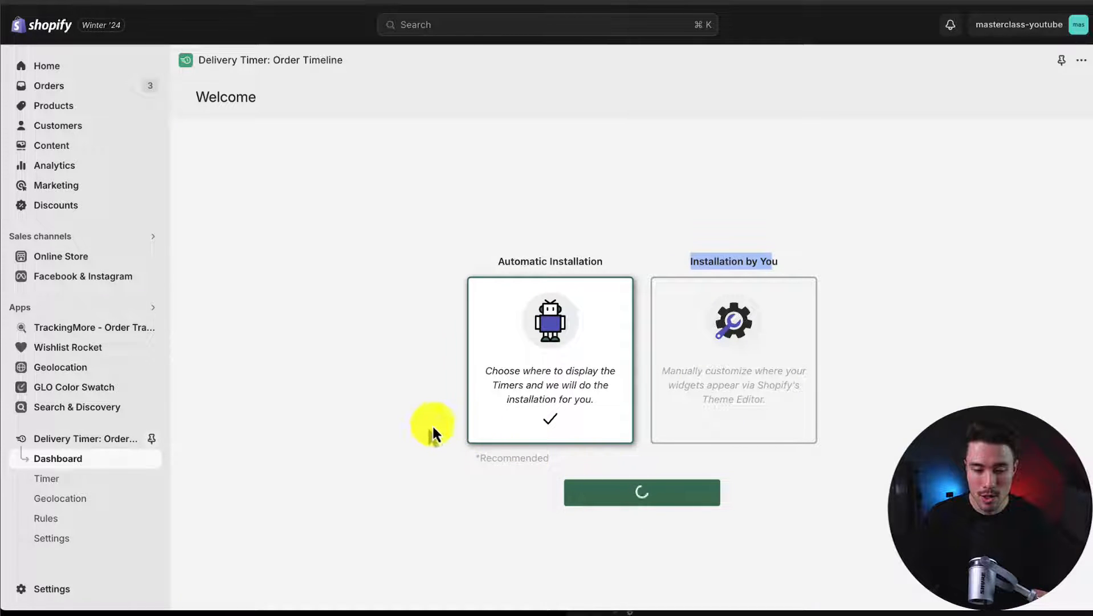
Step: Finish installation and reach the app Home page with Default Timer and Rules sections
left_click(640, 492)
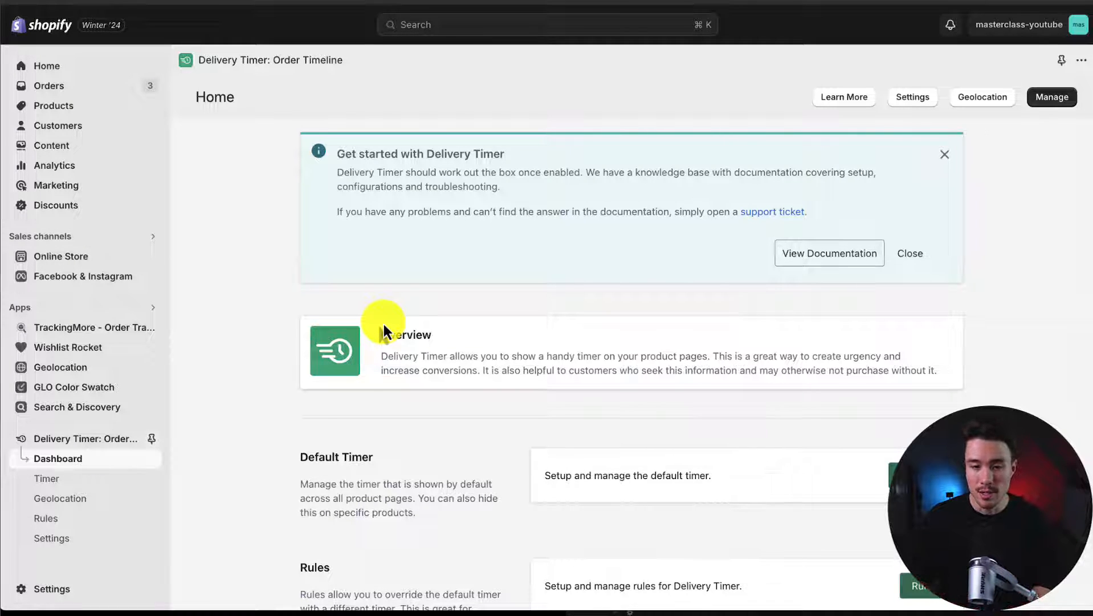
left_click(909, 252)
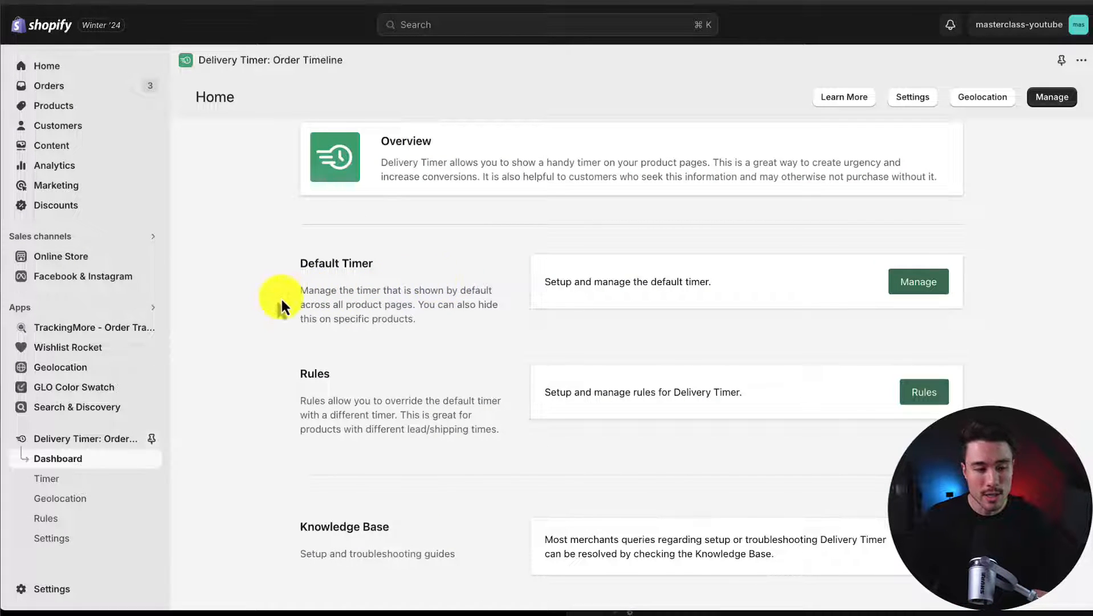
mouse_move(274, 361)
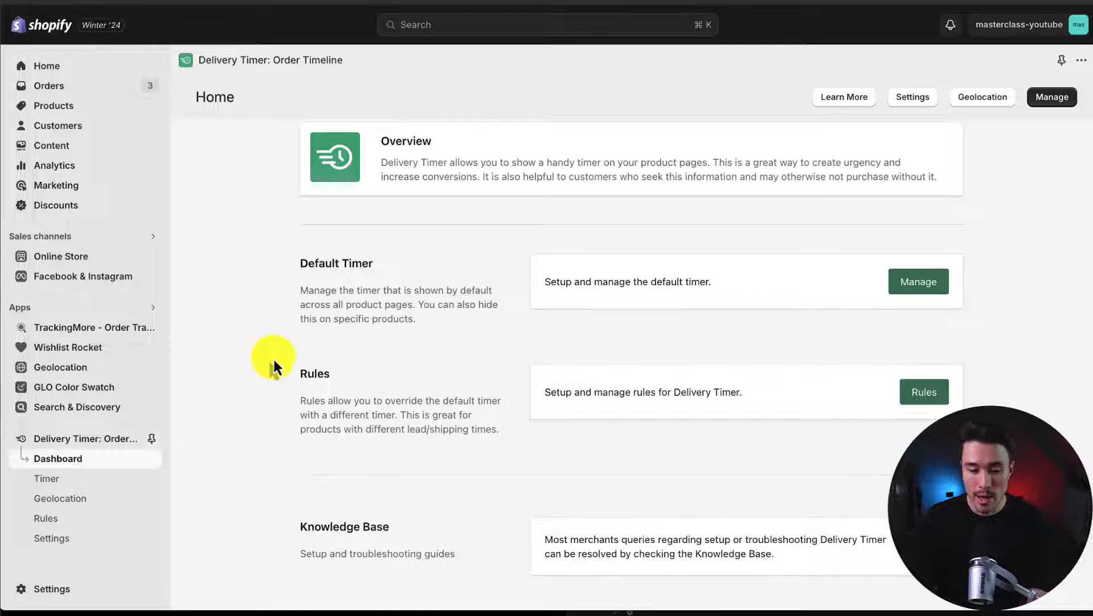
mouse_move(155, 266)
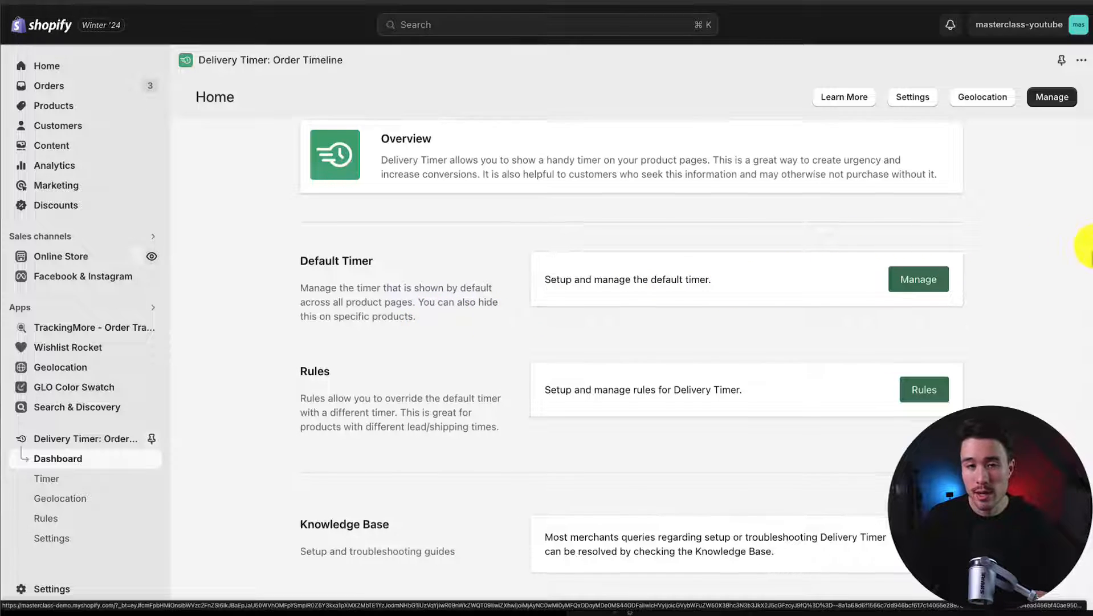
scroll("down", 3)
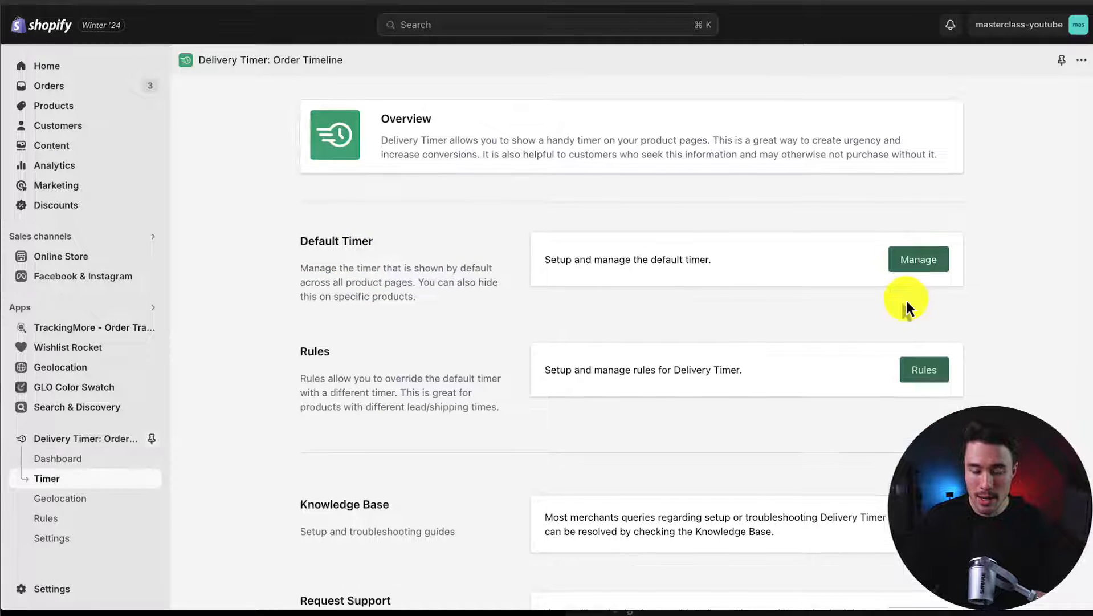
Step: Keep the 05 PM : 22 cutoff countdown without seconds, leaving Show timer past cutoff checked
left_click(918, 259)
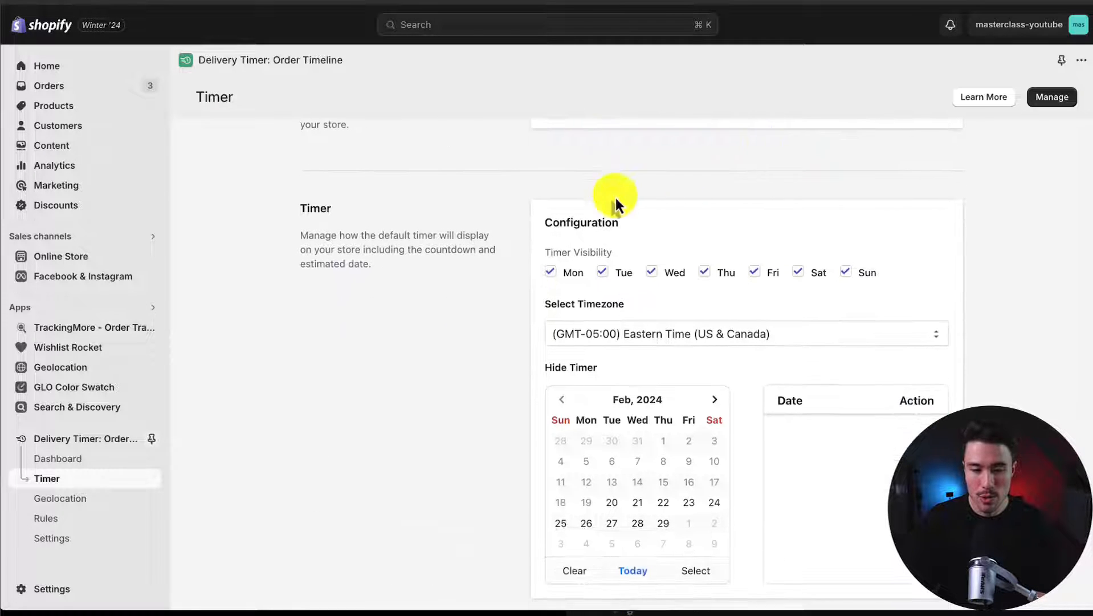
scroll("up", 3)
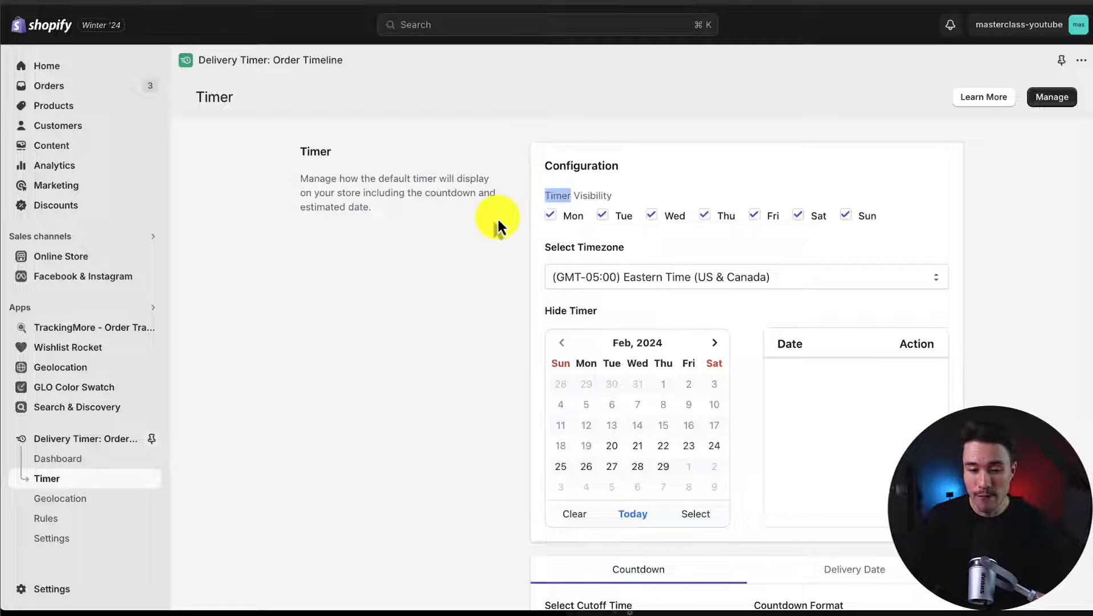
scroll("down", 3)
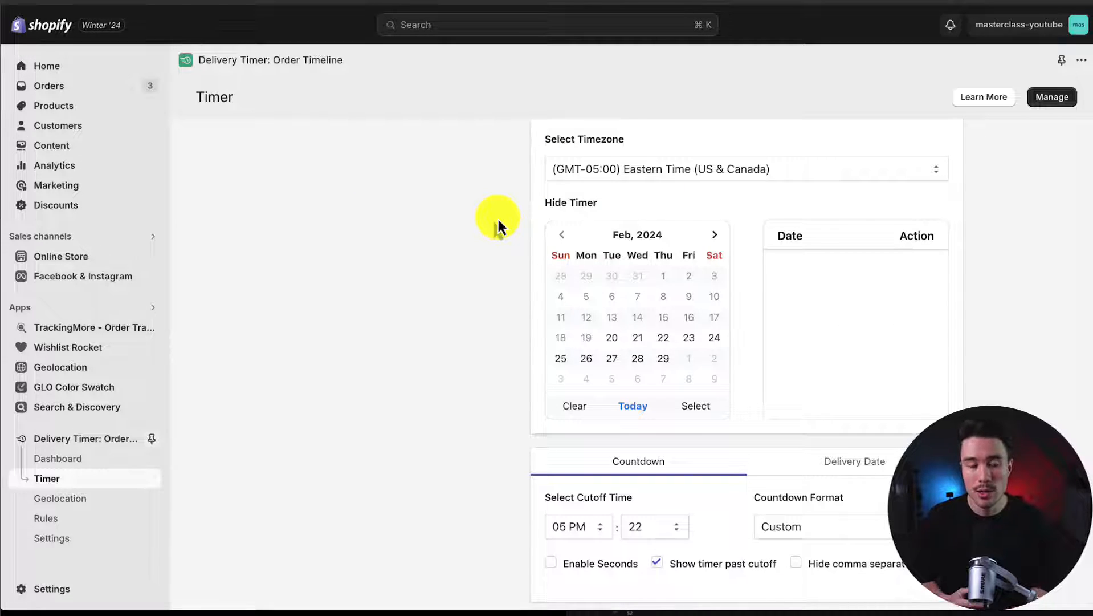
scroll("down", 3)
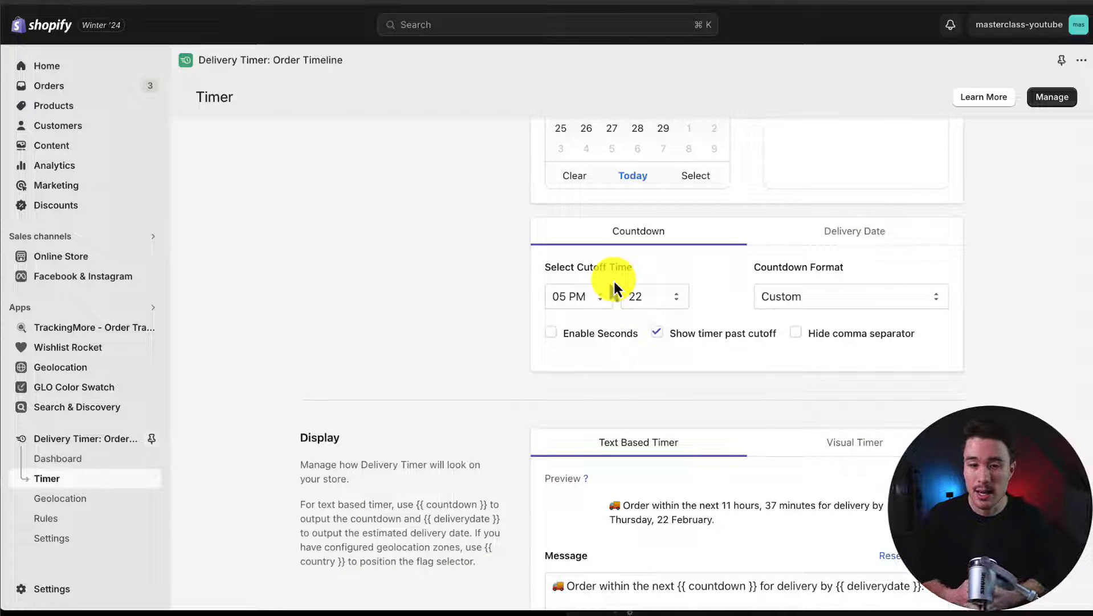
mouse_move(509, 293)
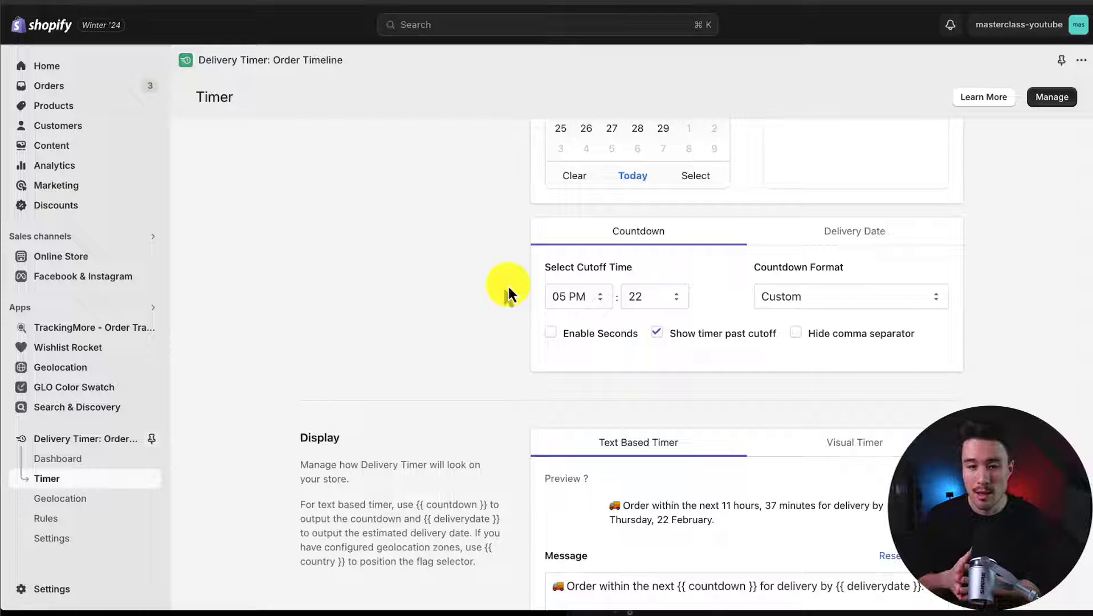
mouse_move(603, 321)
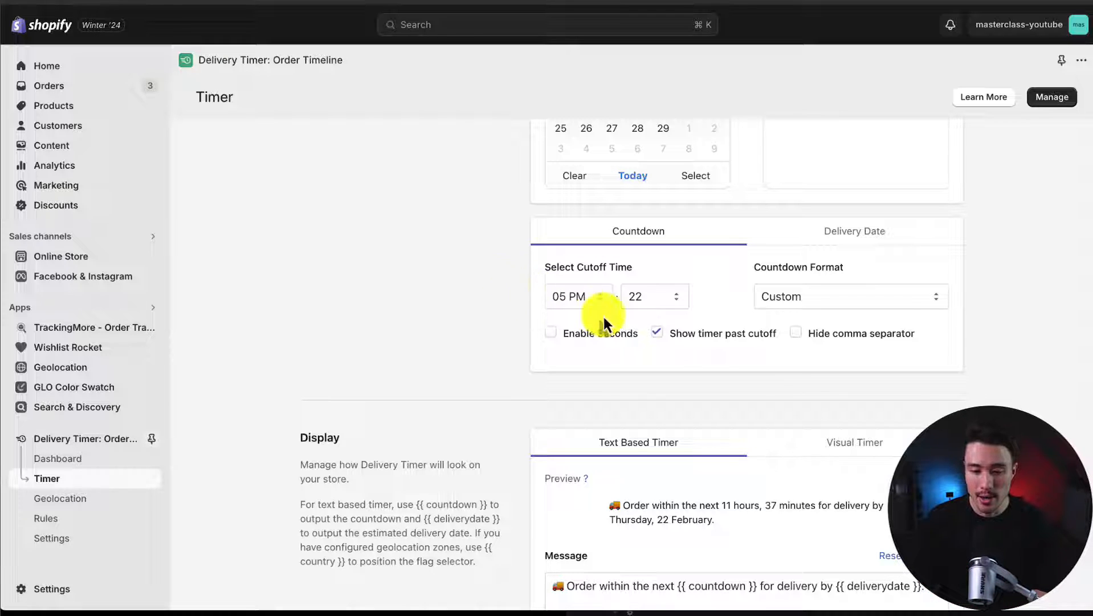
left_click(550, 332)
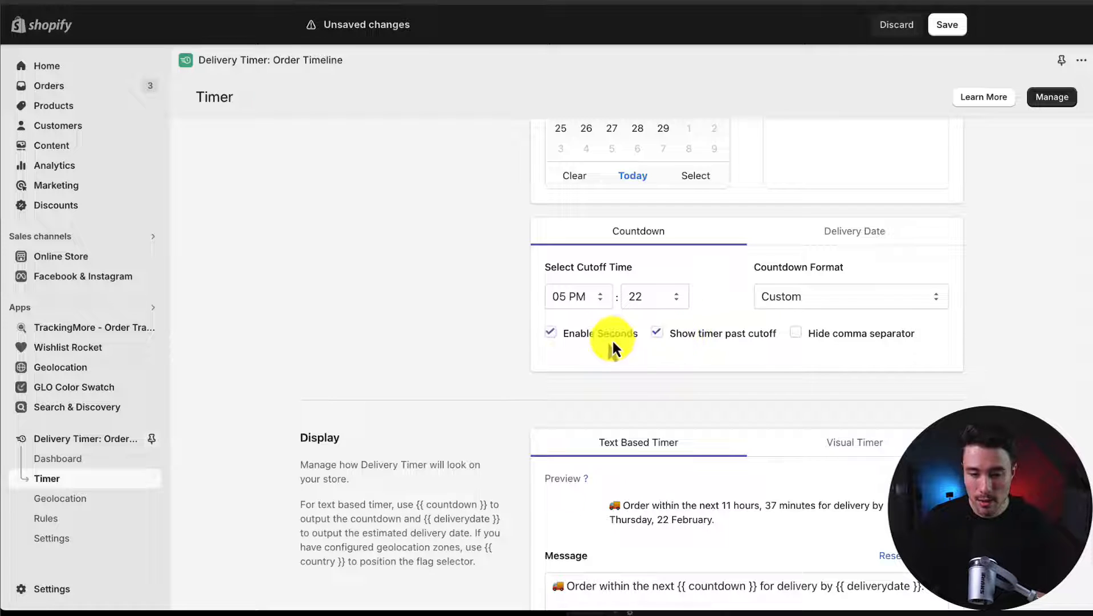
left_click(550, 332)
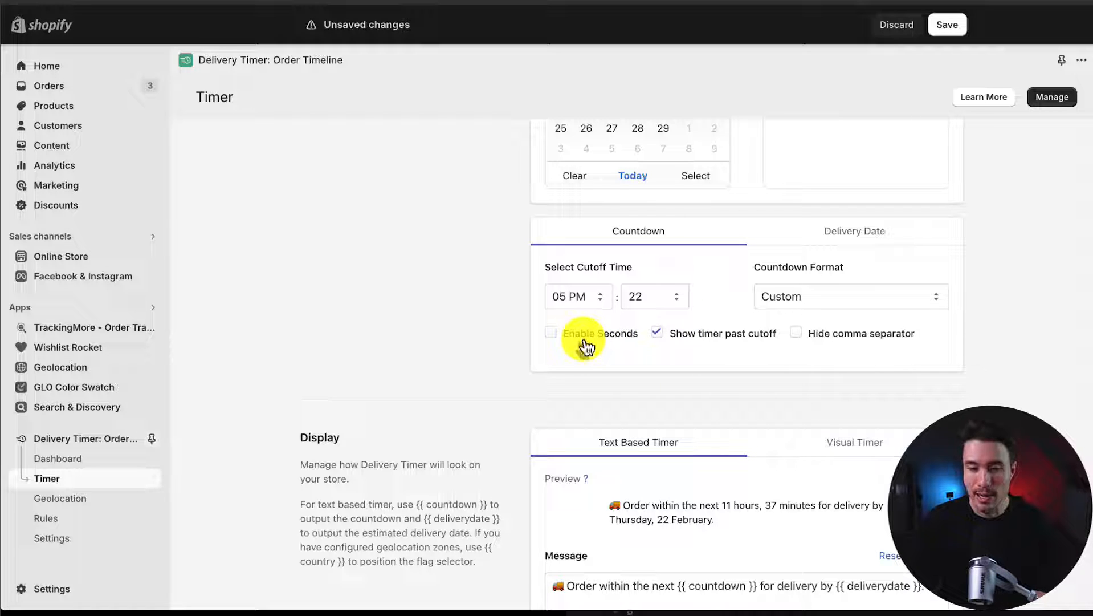
Step: Set Delivery Date to 3-day lead time, 2-day handling time and enable Saturday delivery
left_click(854, 231)
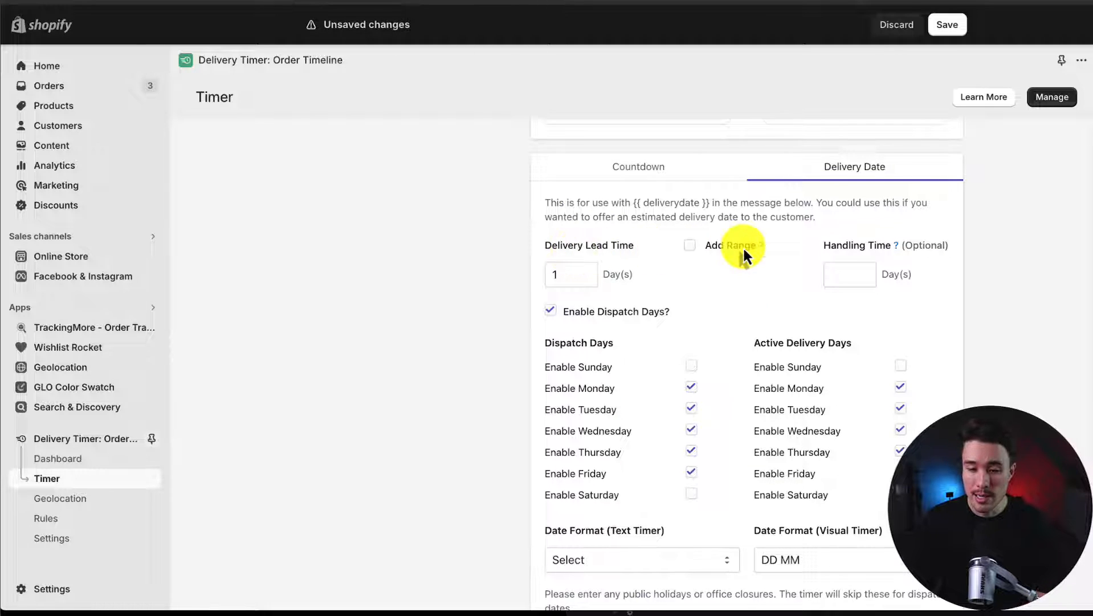
mouse_move(902, 244)
type("2")
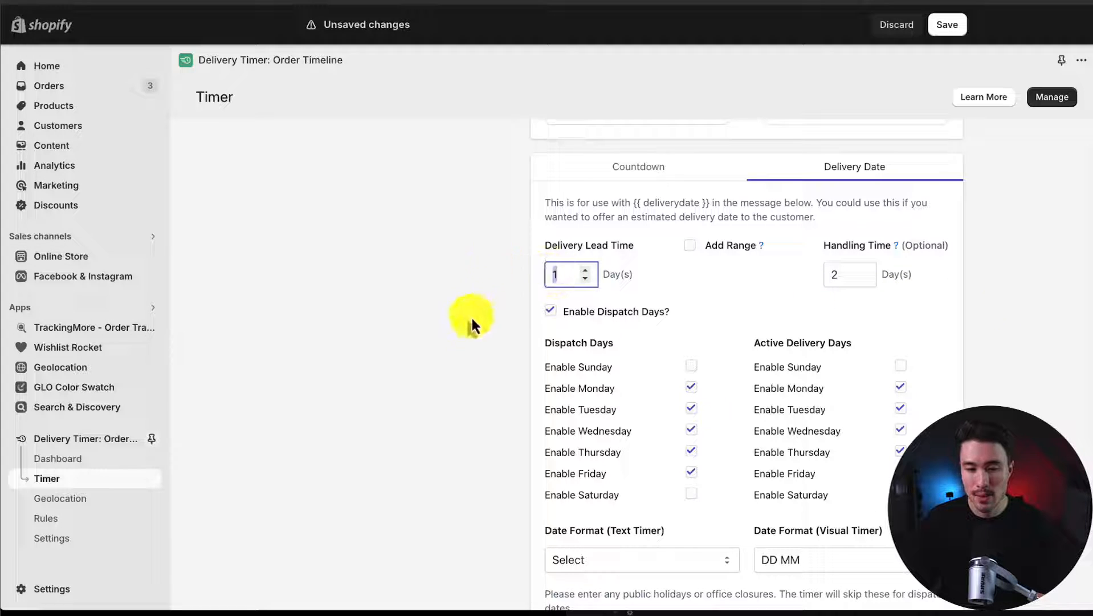
scroll("down", 3)
type("3")
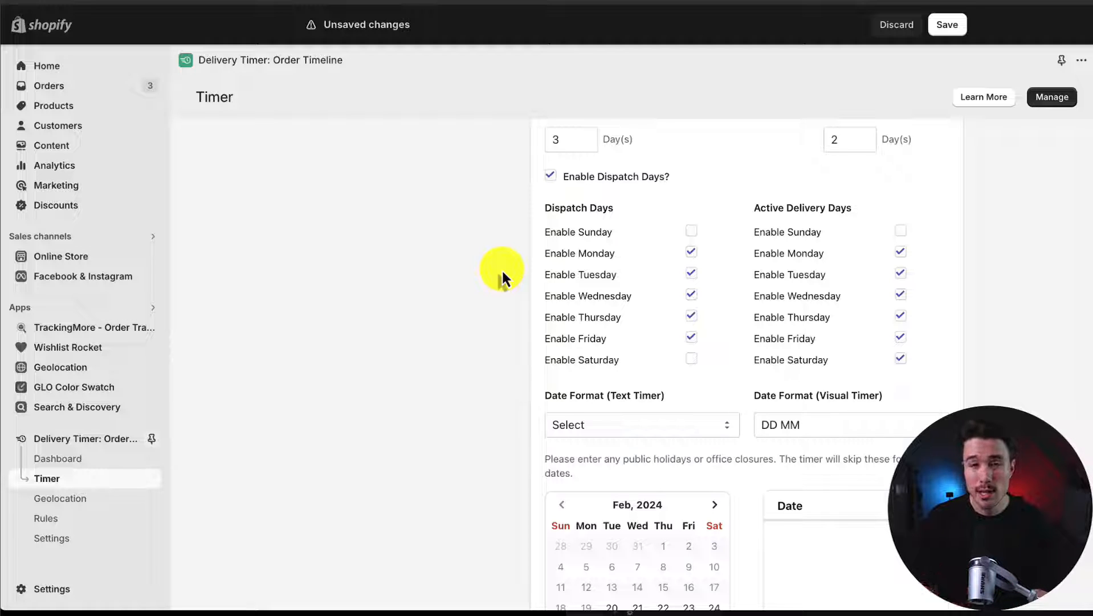
mouse_move(618, 264)
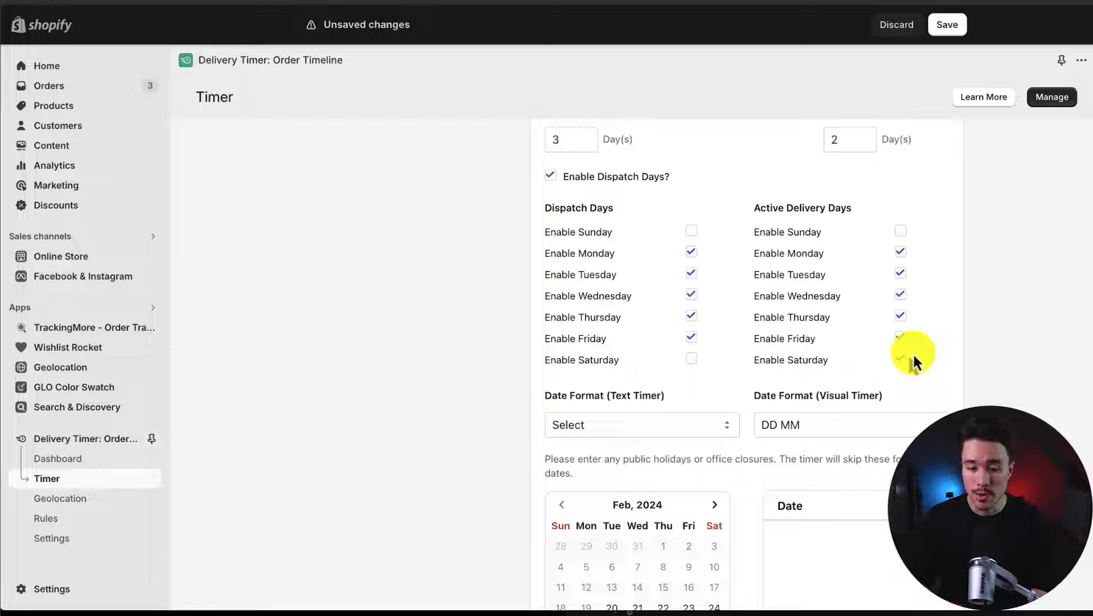
scroll("down", 3)
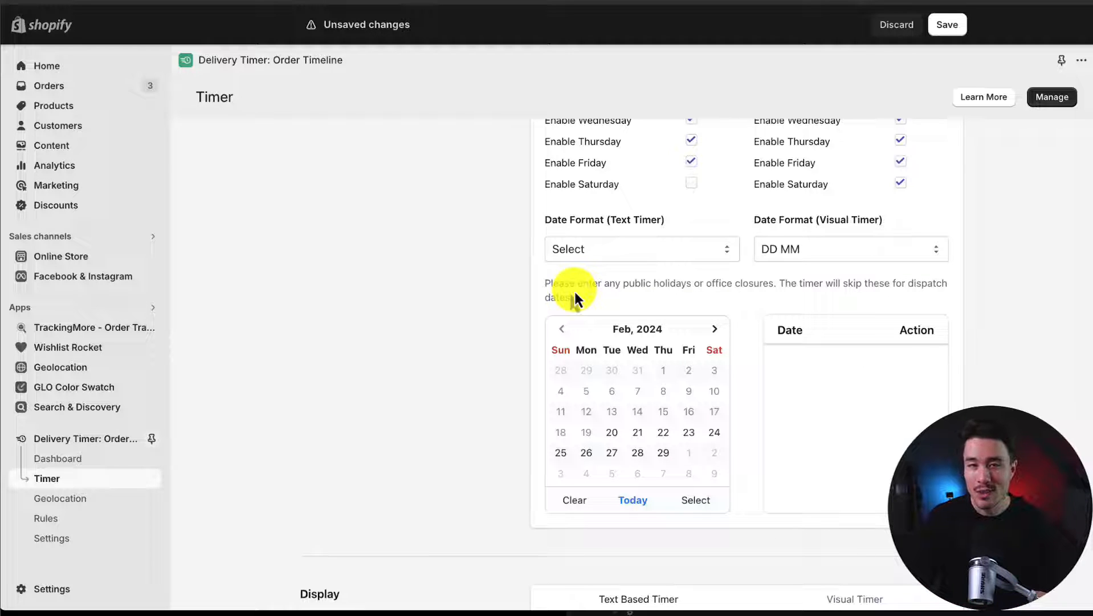
Step: Edit the timer message, enable the Visual Timer, and save the timer configuration
scroll("down", 3)
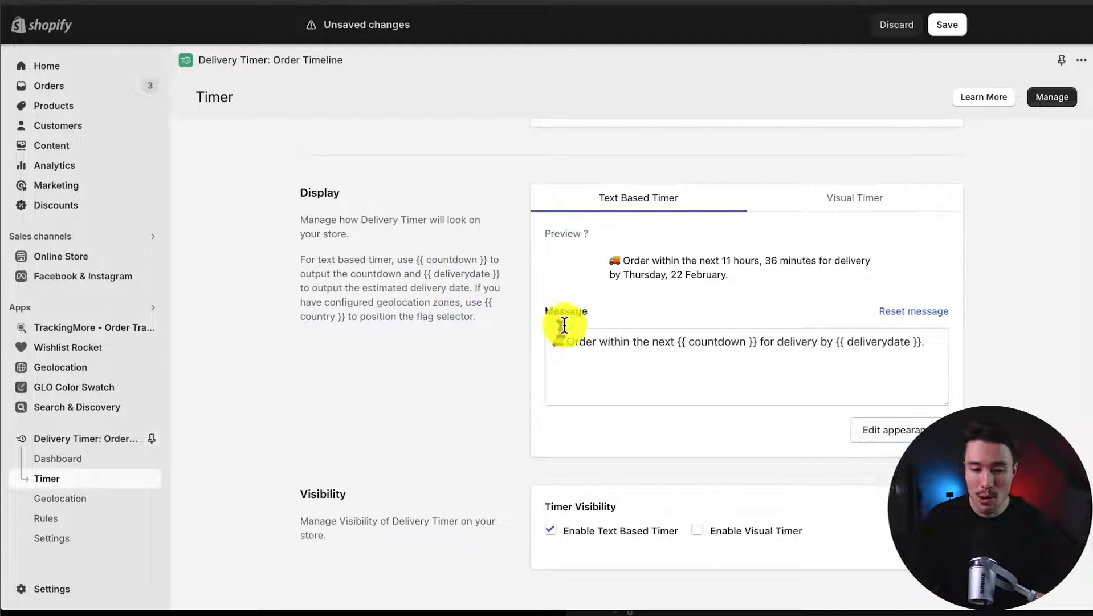
mouse_move(599, 341)
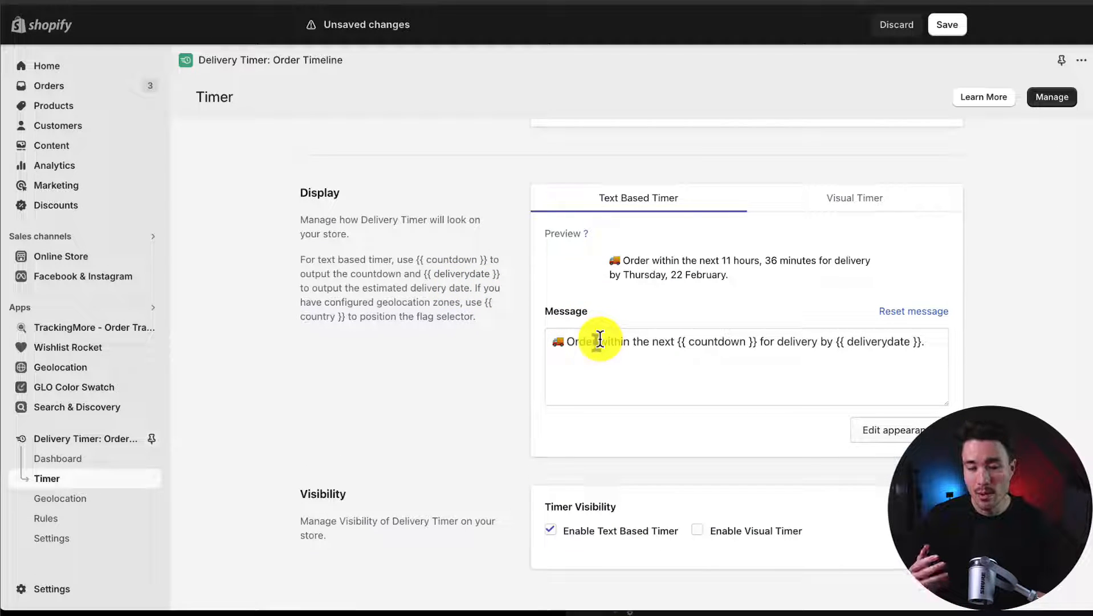
left_click(599, 341)
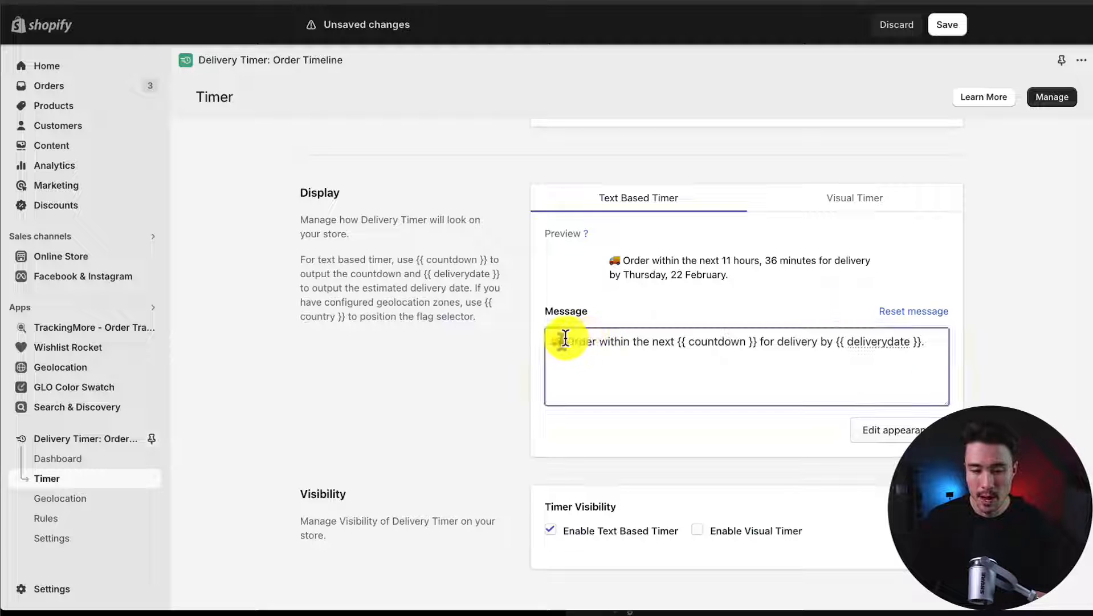
left_click(565, 338)
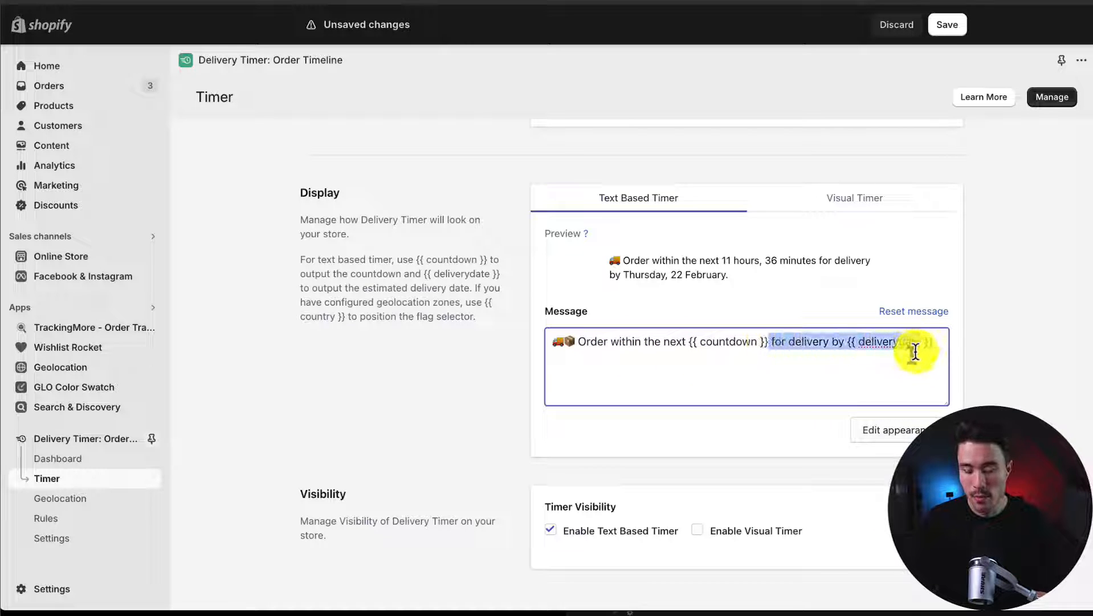
scroll("down", 3)
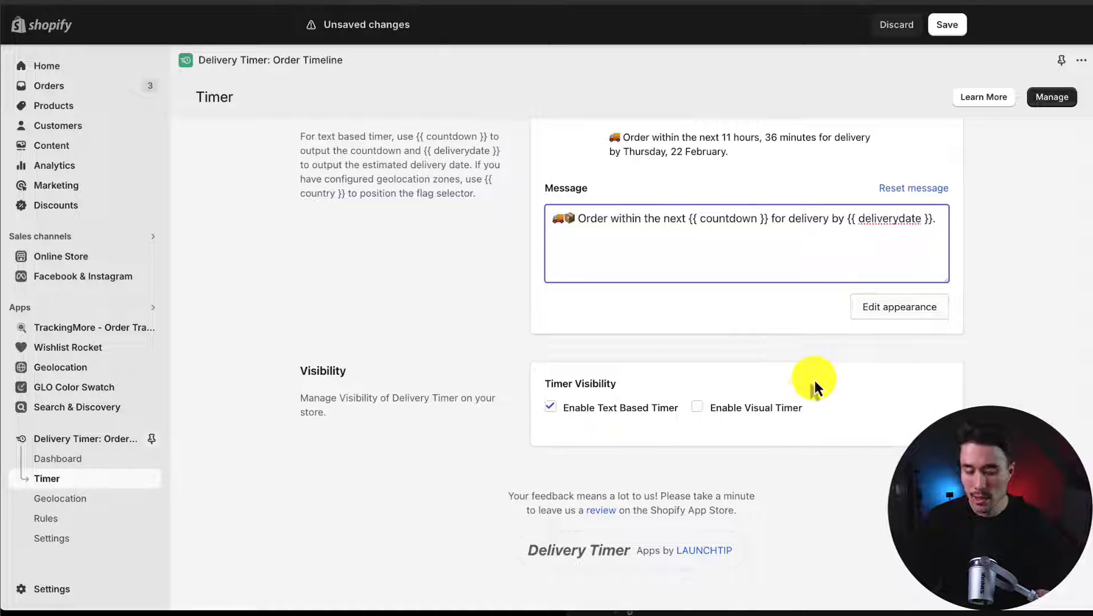
left_click(696, 407)
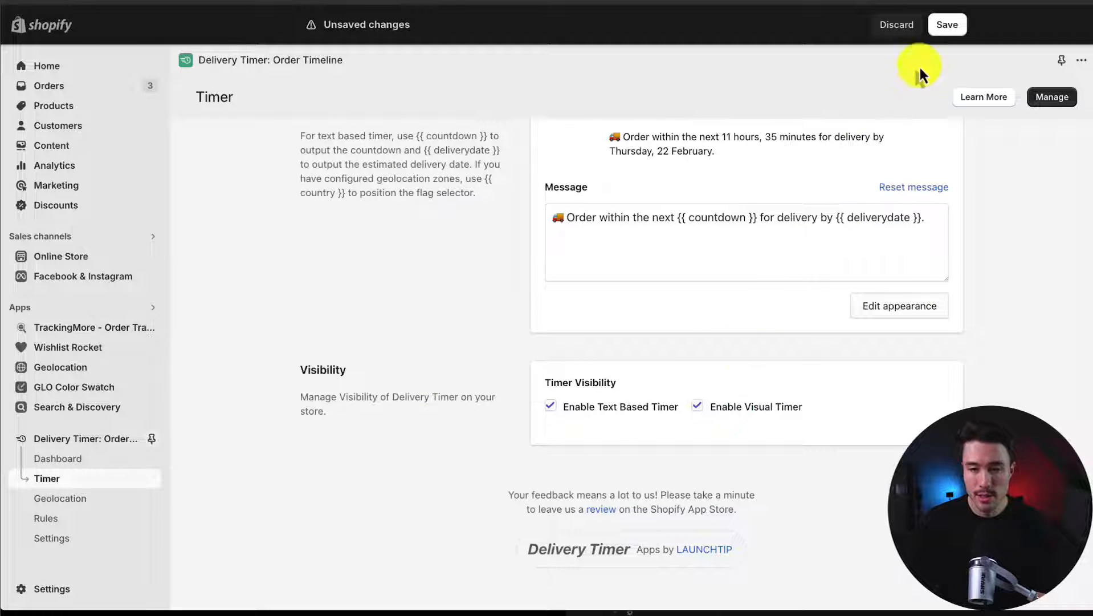
left_click(946, 25)
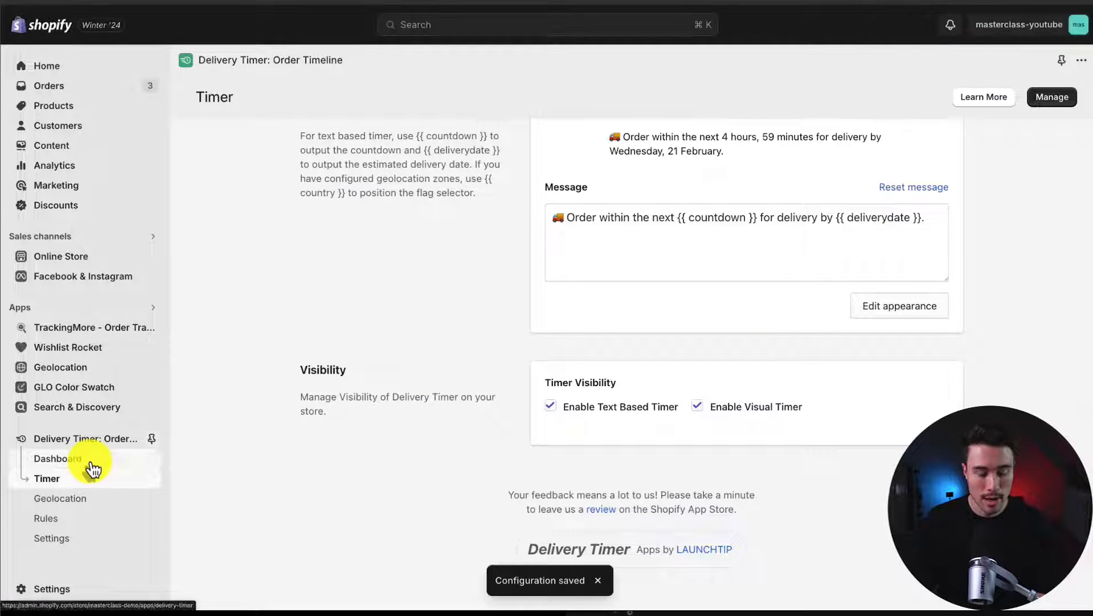
Step: Start a new rule named Camping from the dashboard's Rules section
left_click(59, 458)
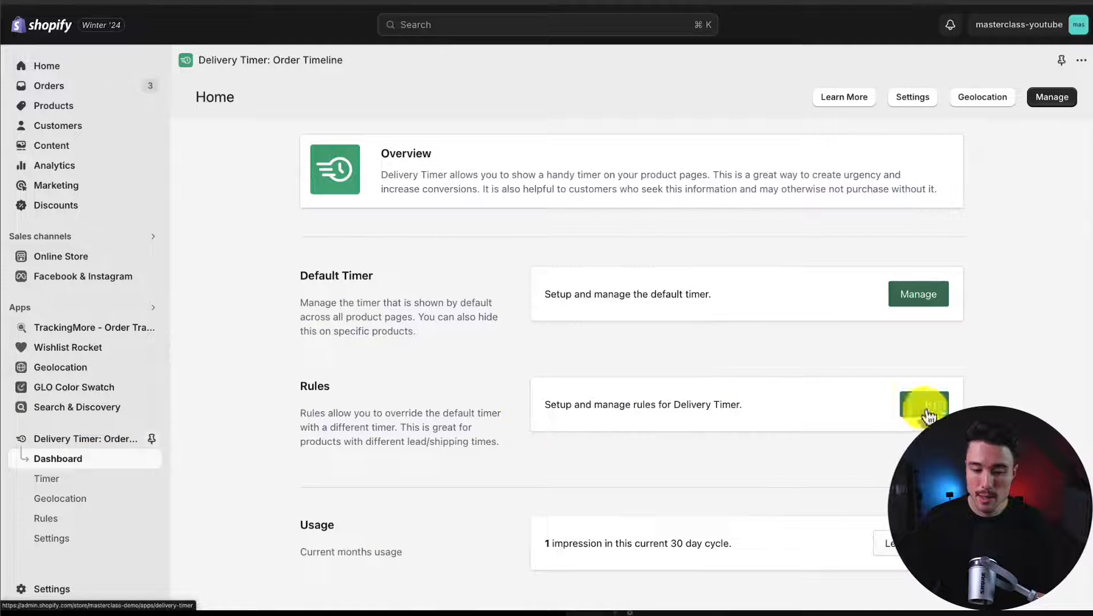
left_click(918, 404)
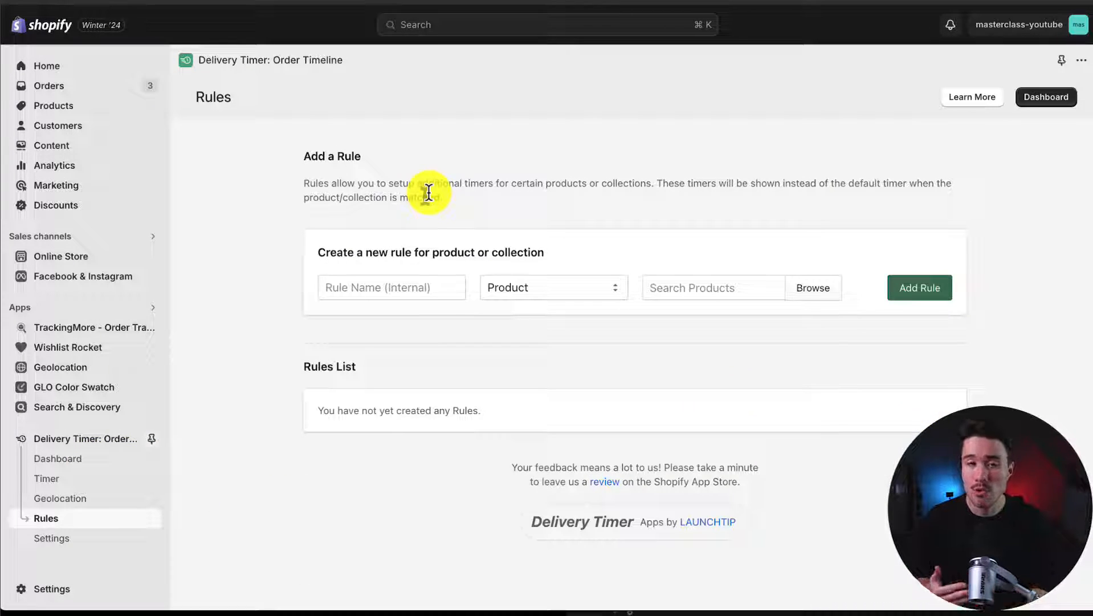
mouse_move(667, 194)
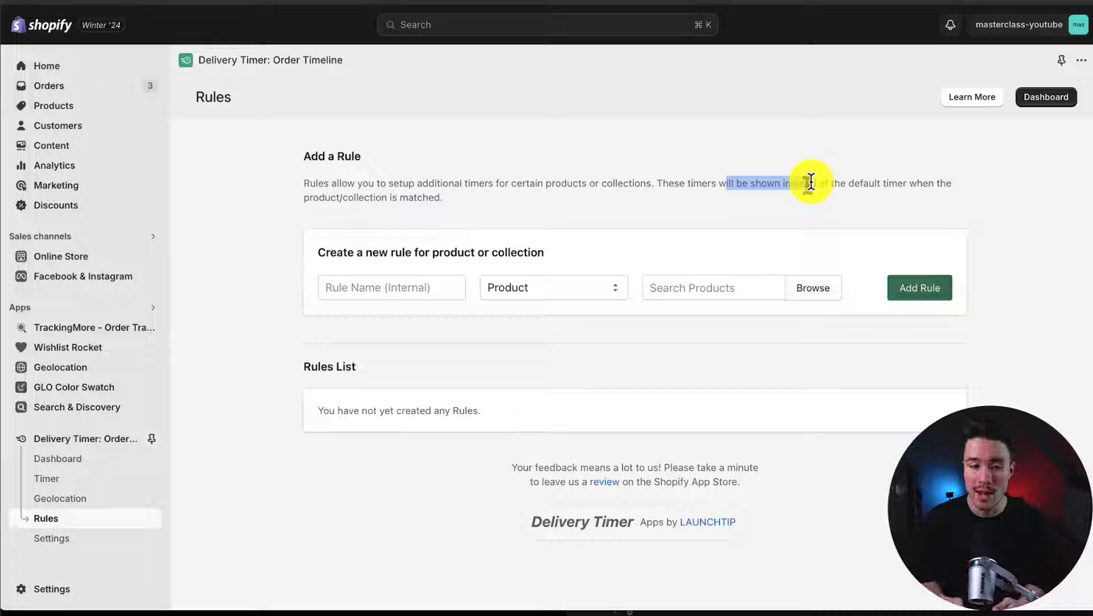
type("Cam")
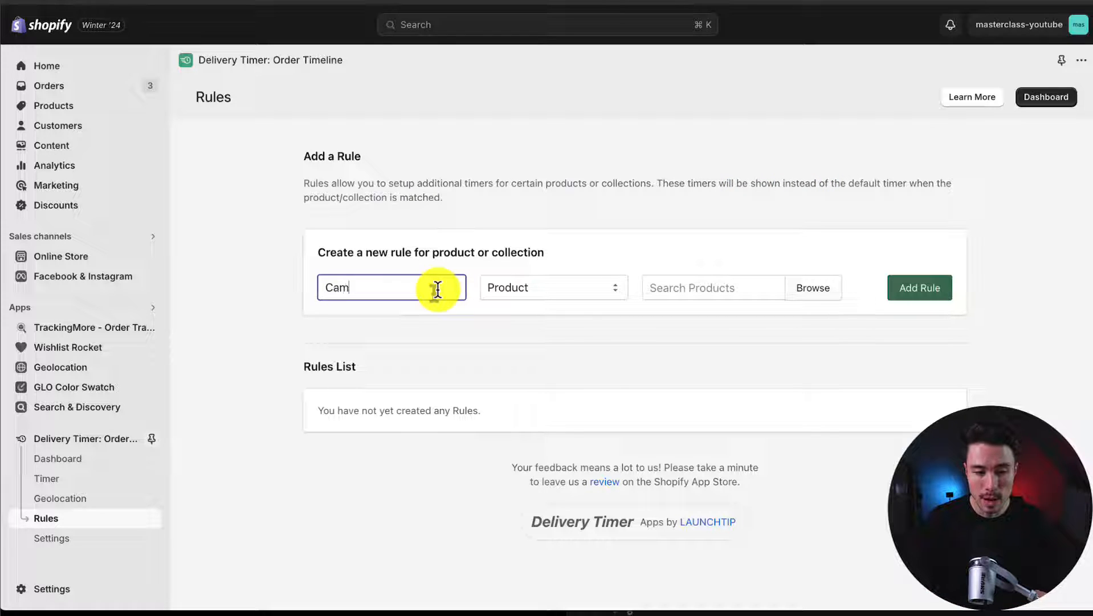
Step: Apply the Camping rule to the Framed canvas product, add it and enable it
left_click(553, 287)
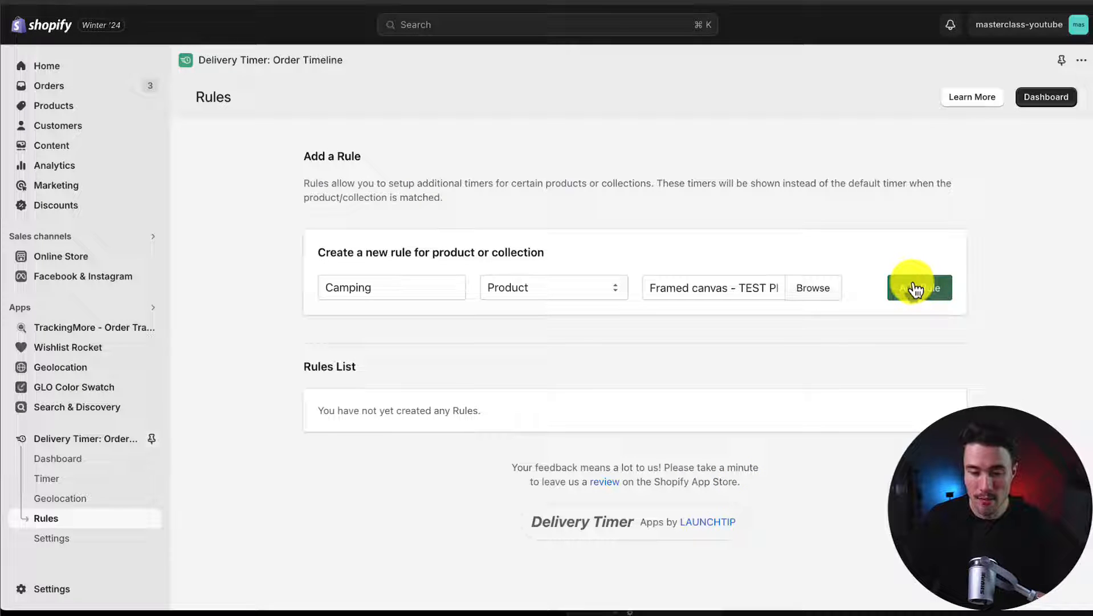
left_click(918, 287)
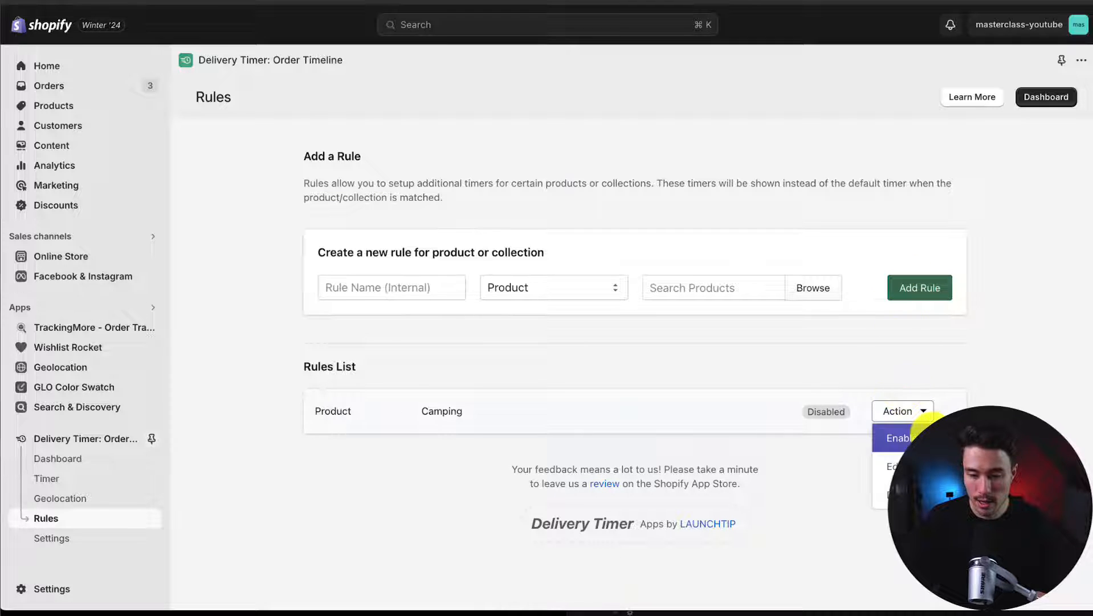
left_click(897, 438)
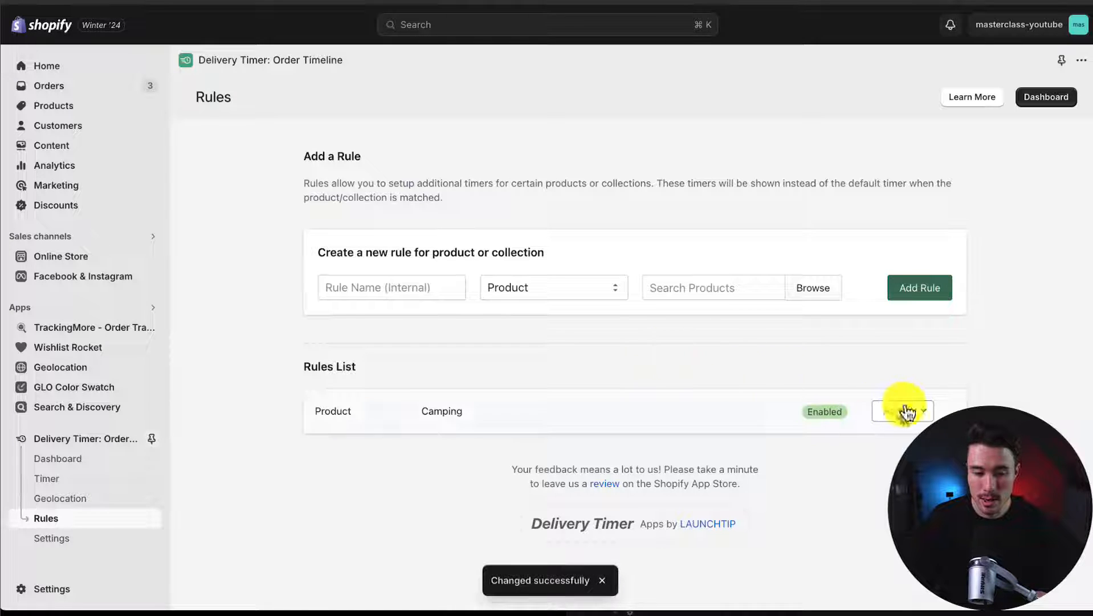
left_click(903, 411)
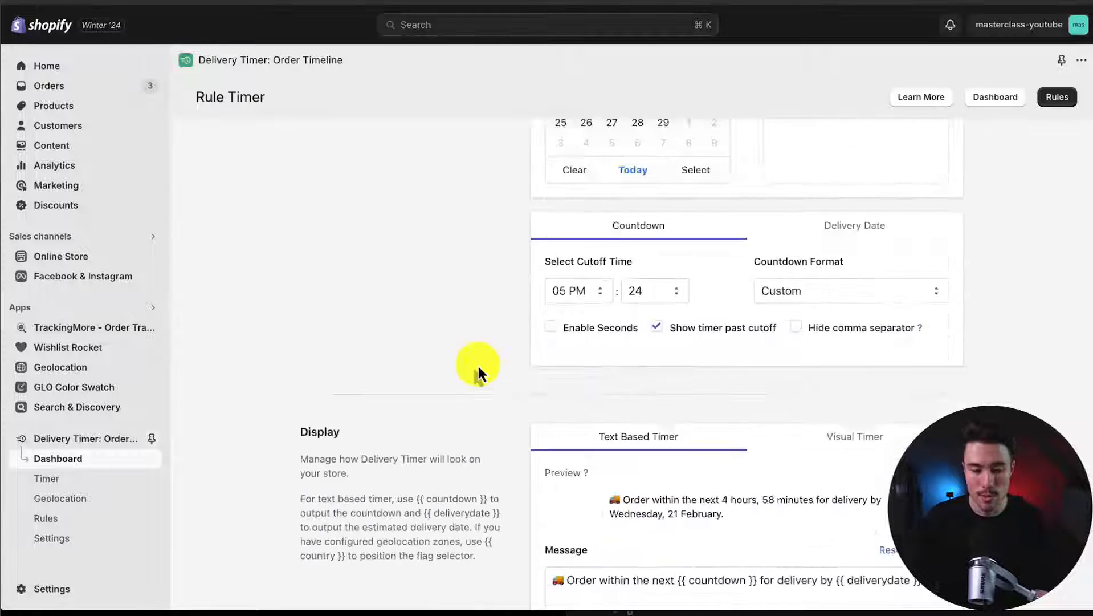
scroll("up", 3)
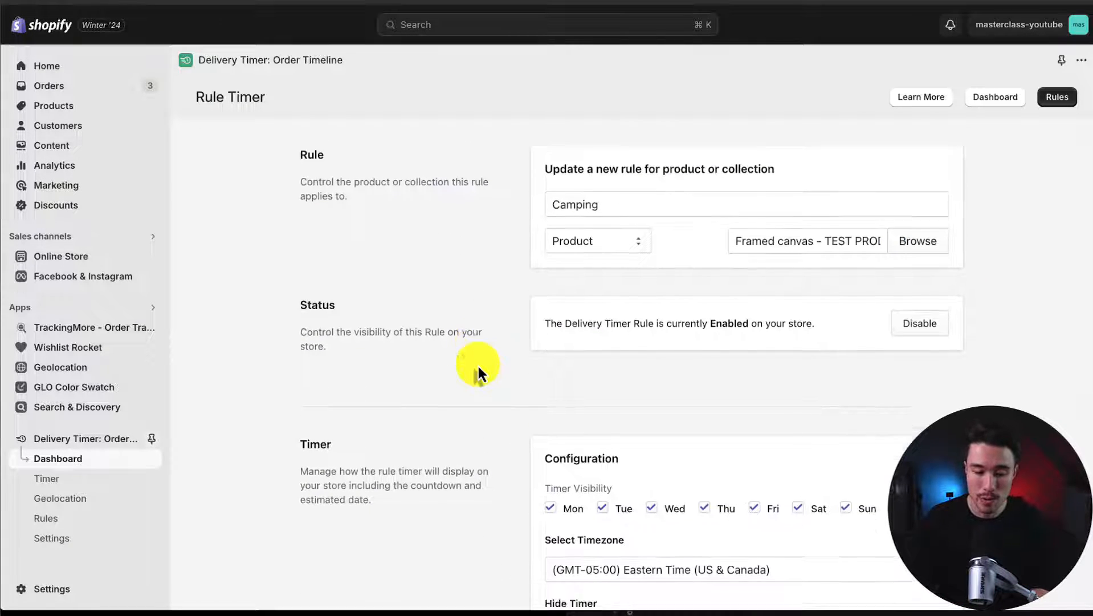
scroll("down", 3)
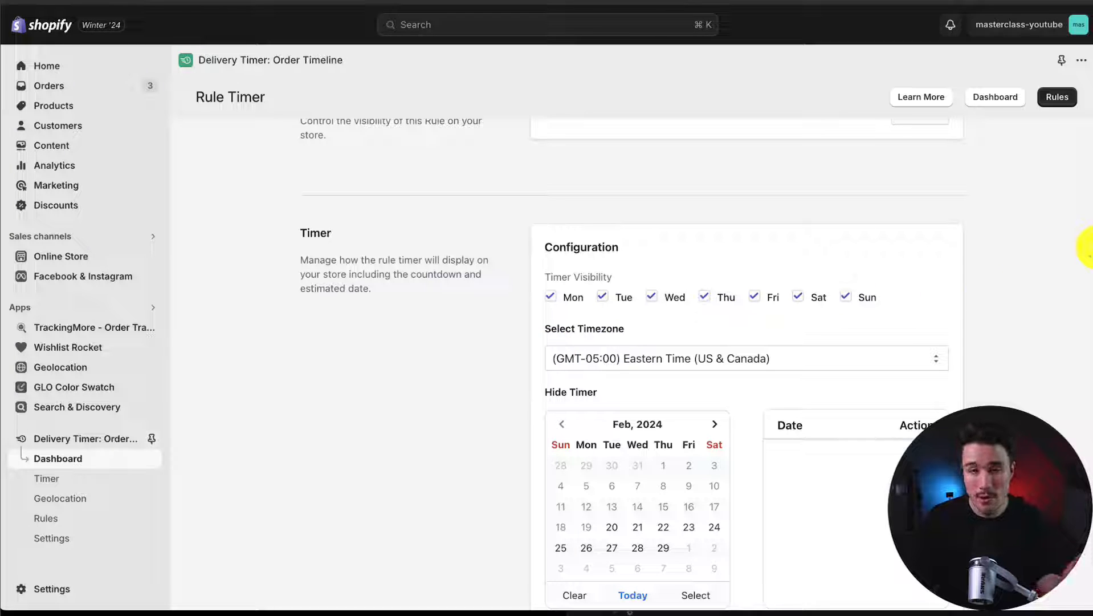
scroll("down", 3)
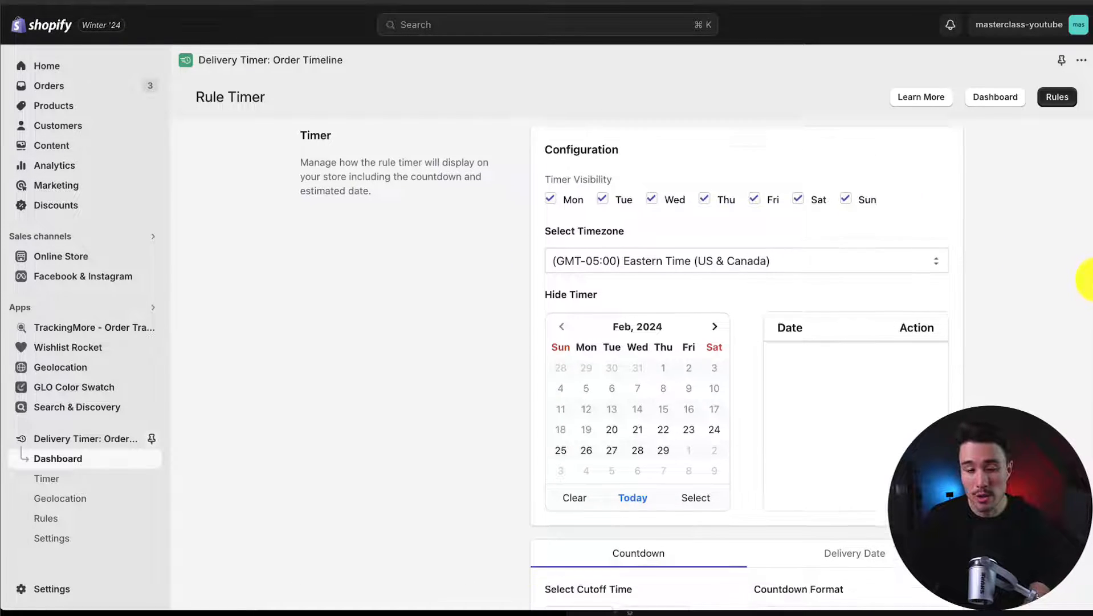
scroll("down", 3)
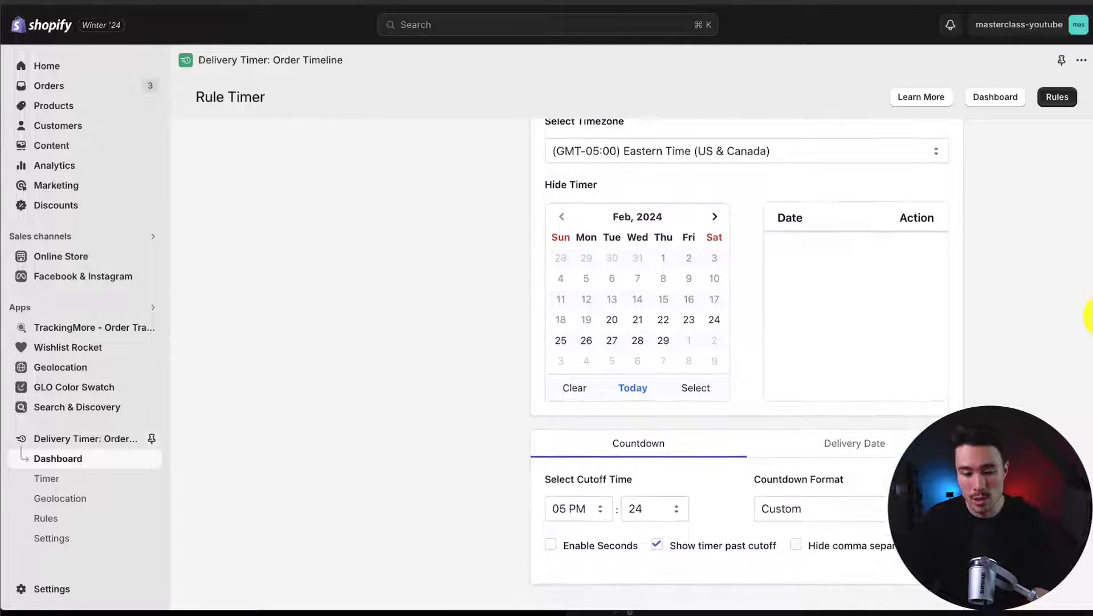
scroll("down", 3)
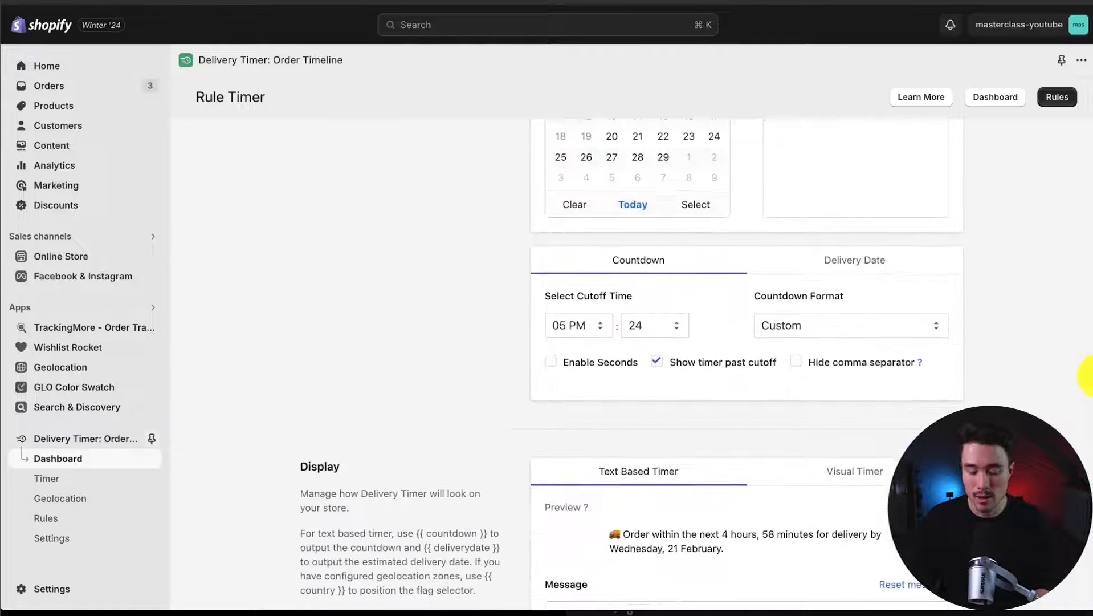
scroll("down", 3)
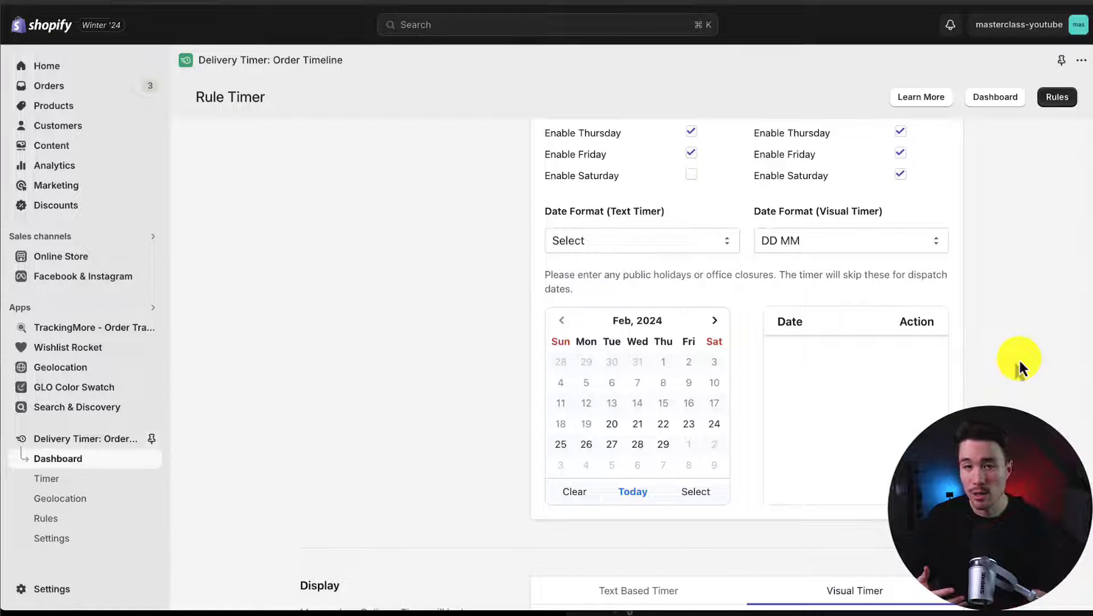
mouse_move(499, 381)
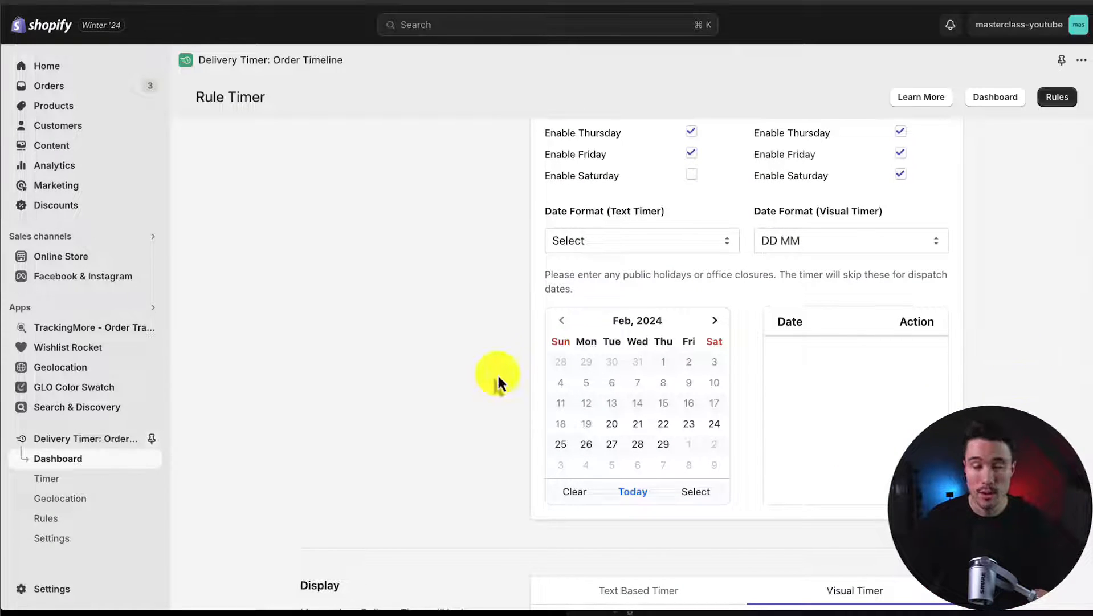
Step: Browse the Add Zone country list on the Geolocation page without adding a zone
left_click(60, 498)
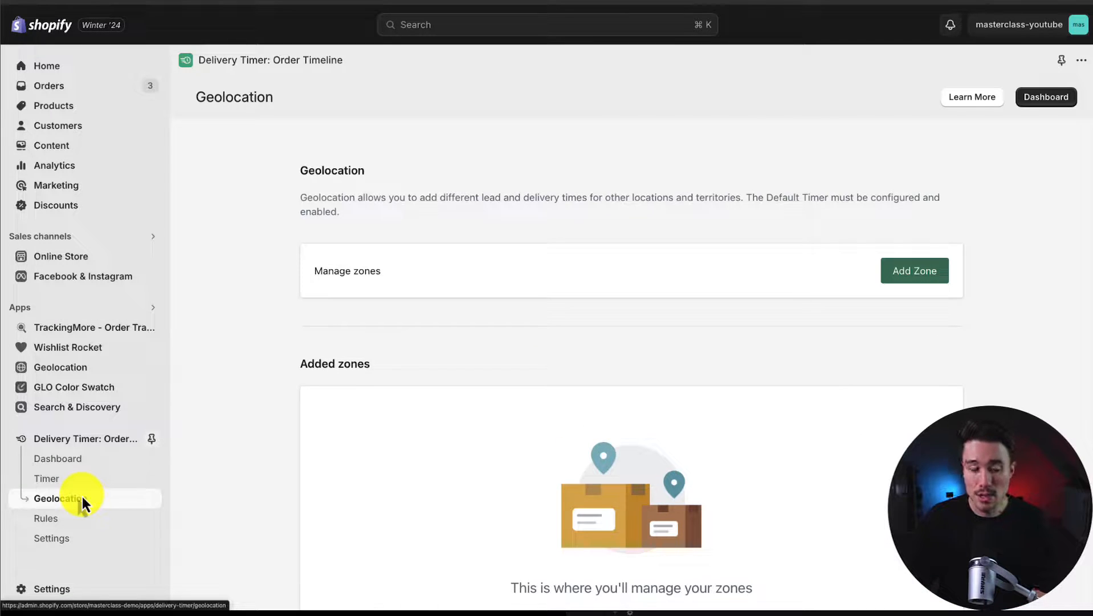
mouse_move(381, 317)
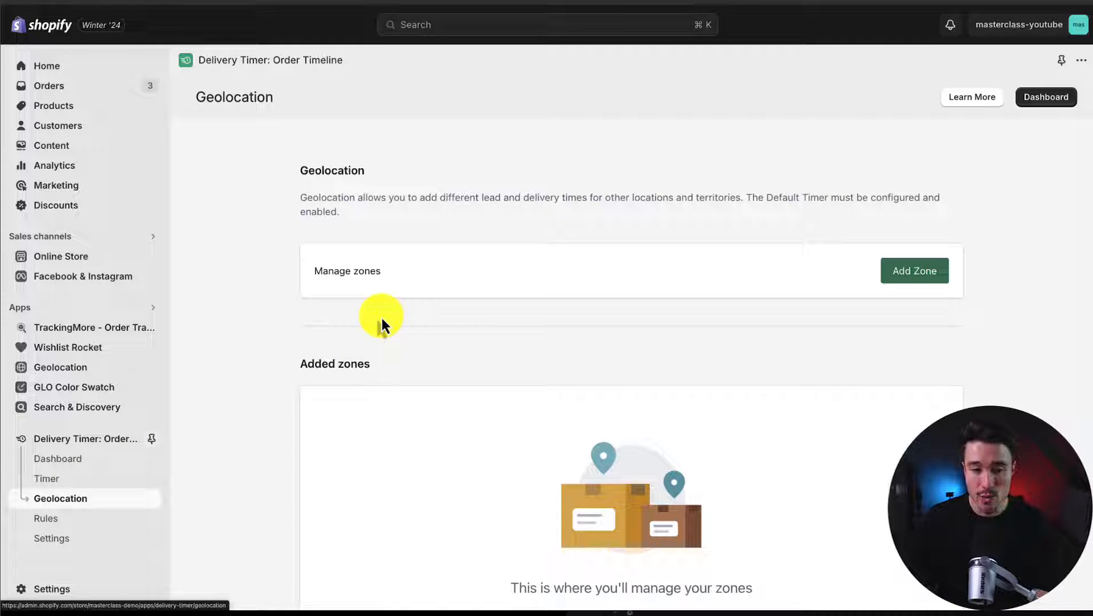
mouse_move(410, 196)
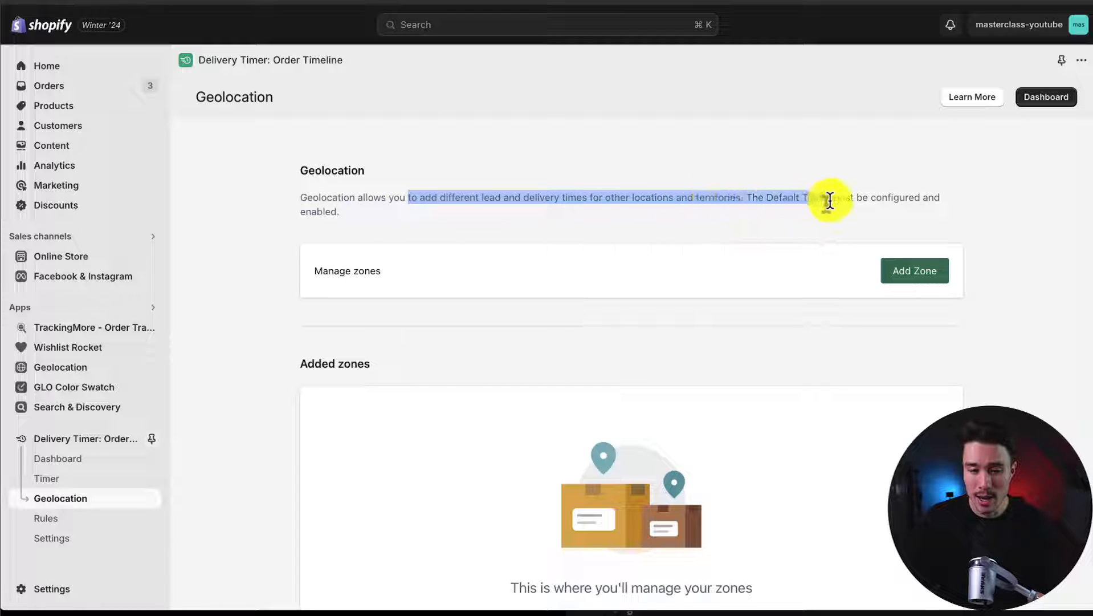
left_click(915, 271)
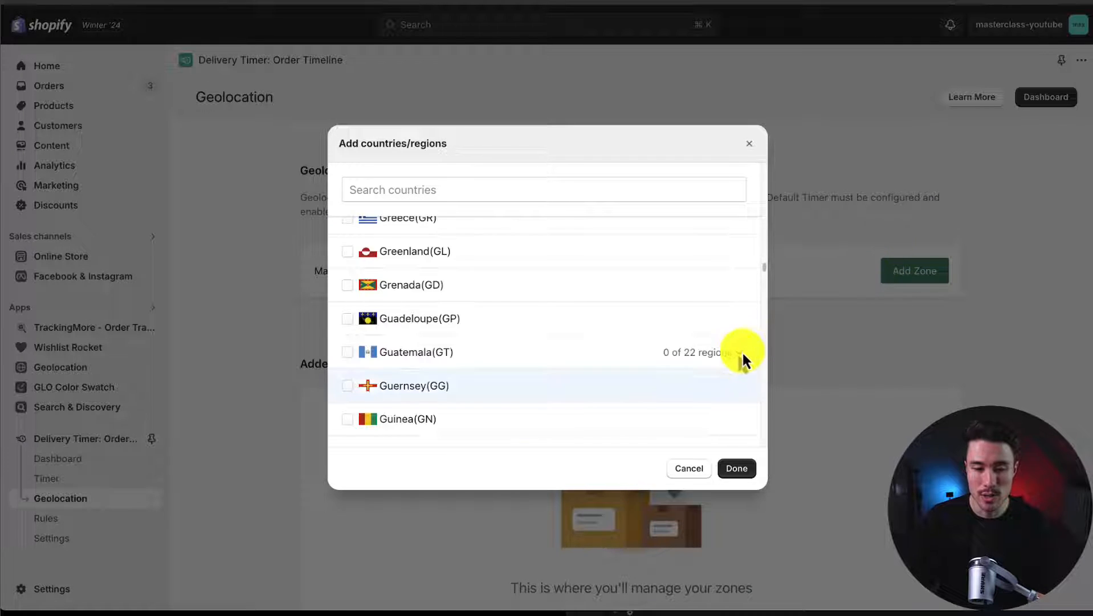
scroll("down", 3)
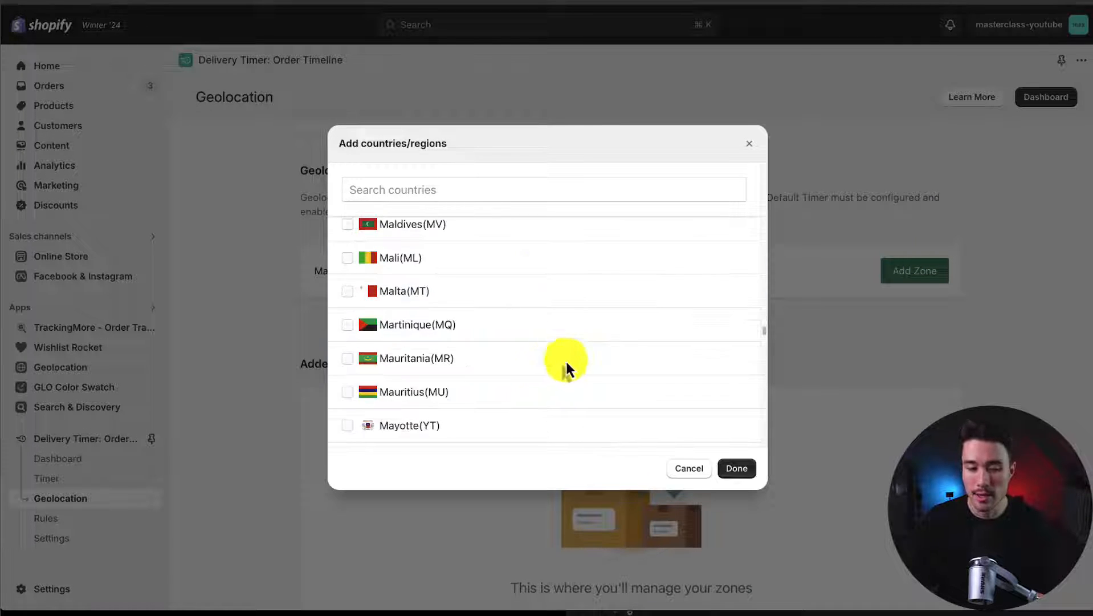
left_click(688, 468)
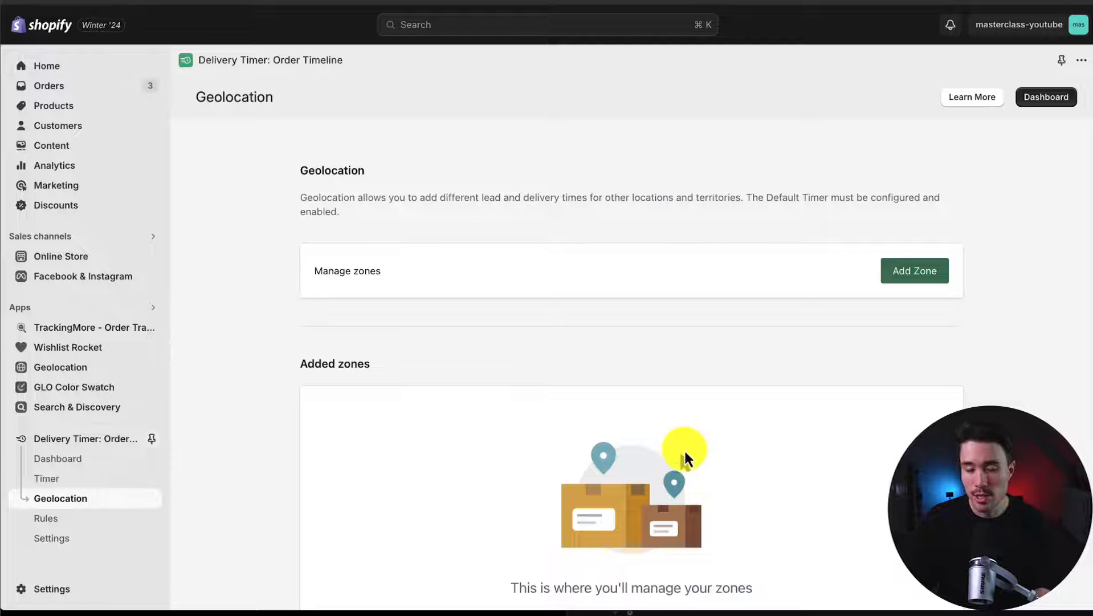
mouse_move(605, 325)
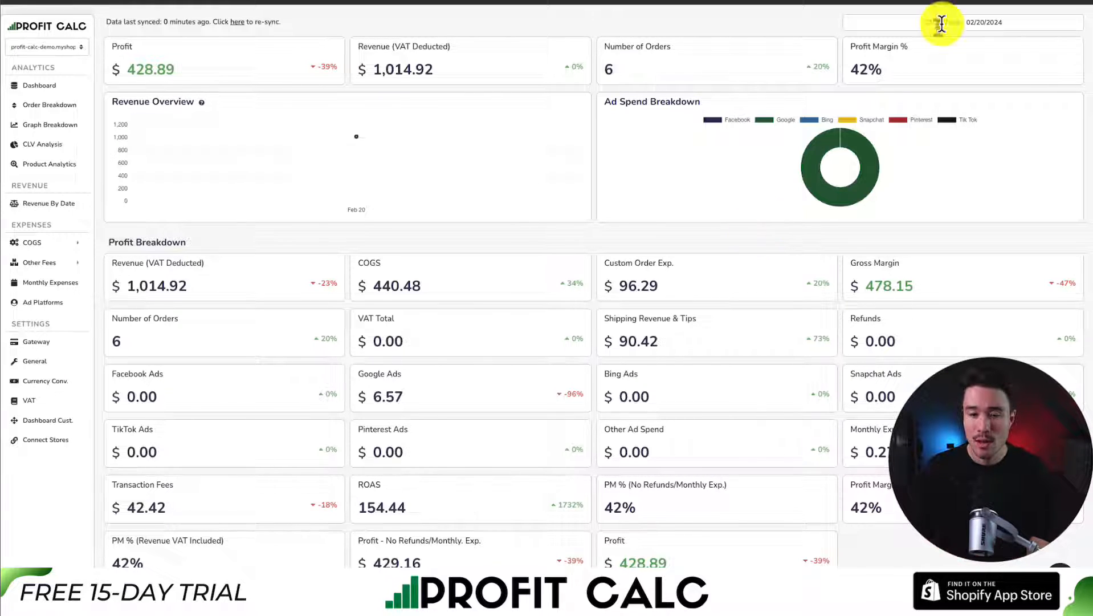
Step: Set the dashboard date range to Last 7 Days (02/14/2024 – 02/20/2024)
left_click(963, 22)
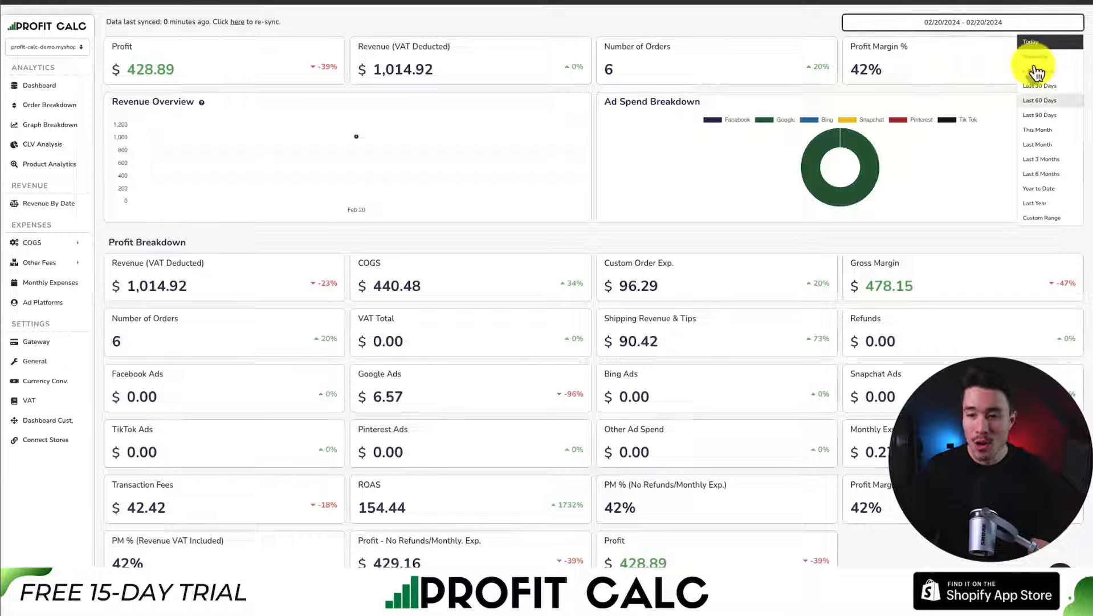
left_click(1040, 86)
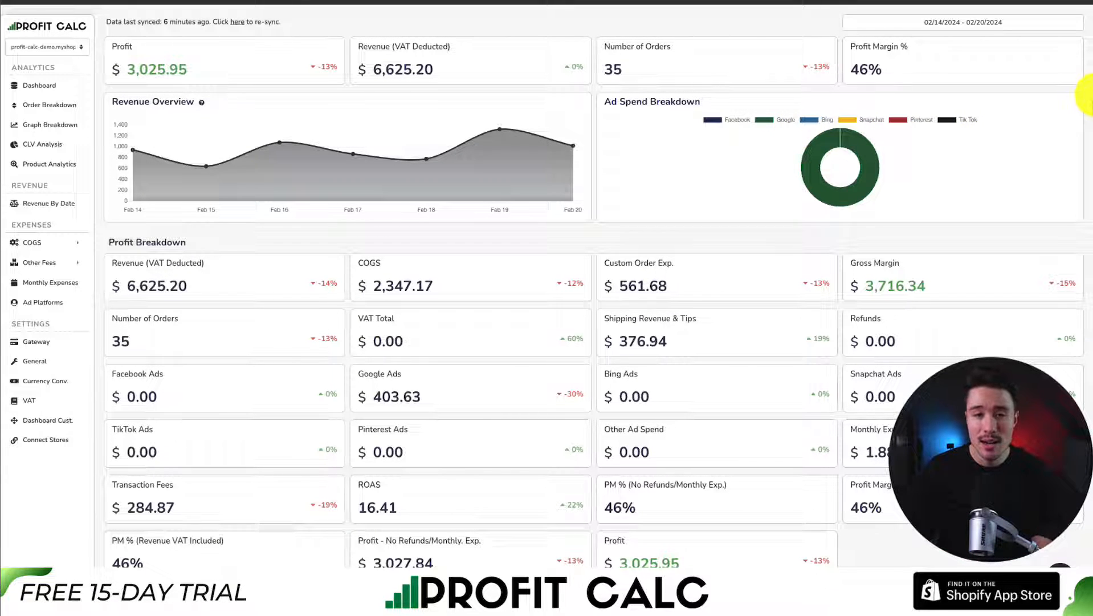
scroll("down", 3)
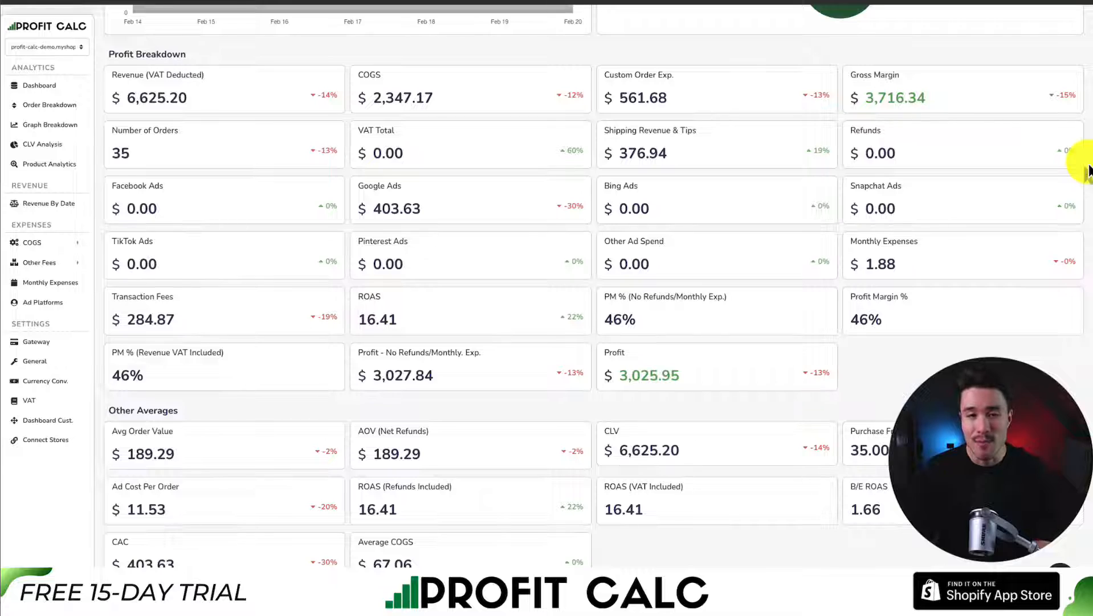
scroll("down", 3)
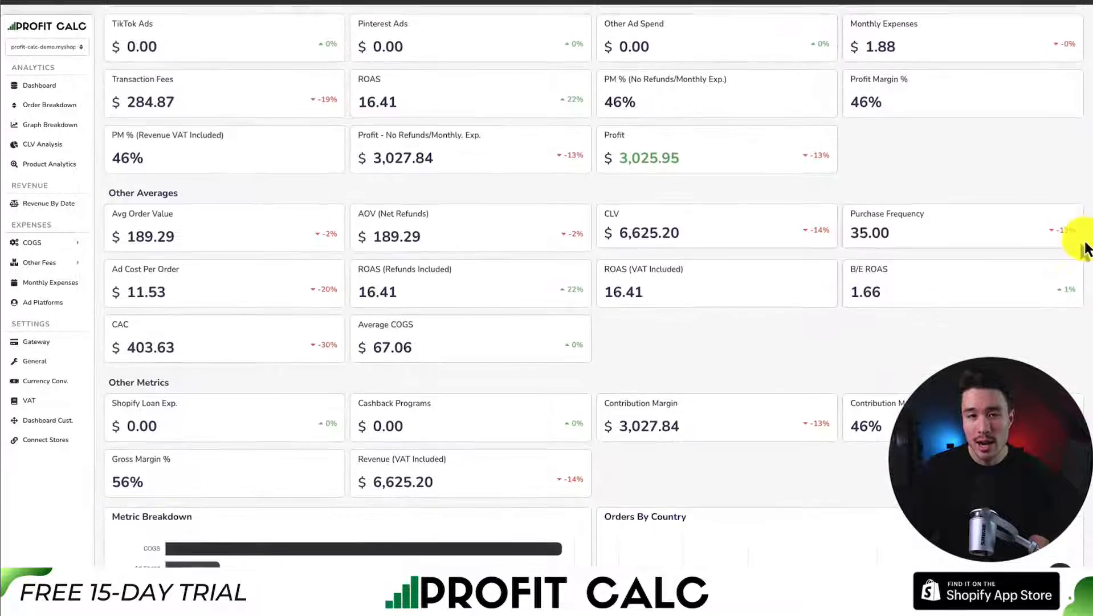
scroll("down", 3)
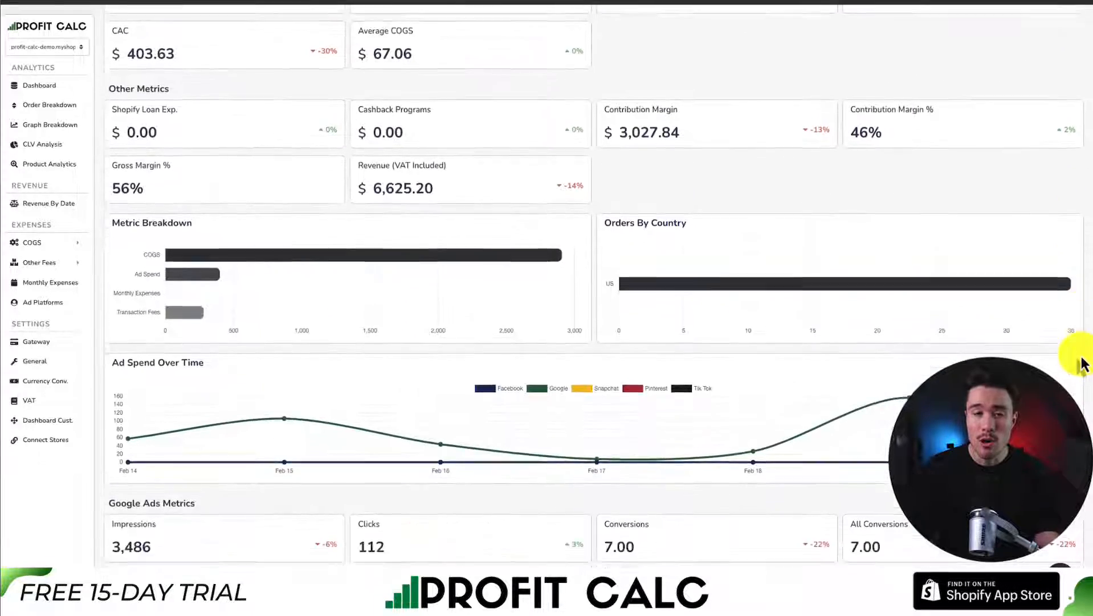
scroll("down", 3)
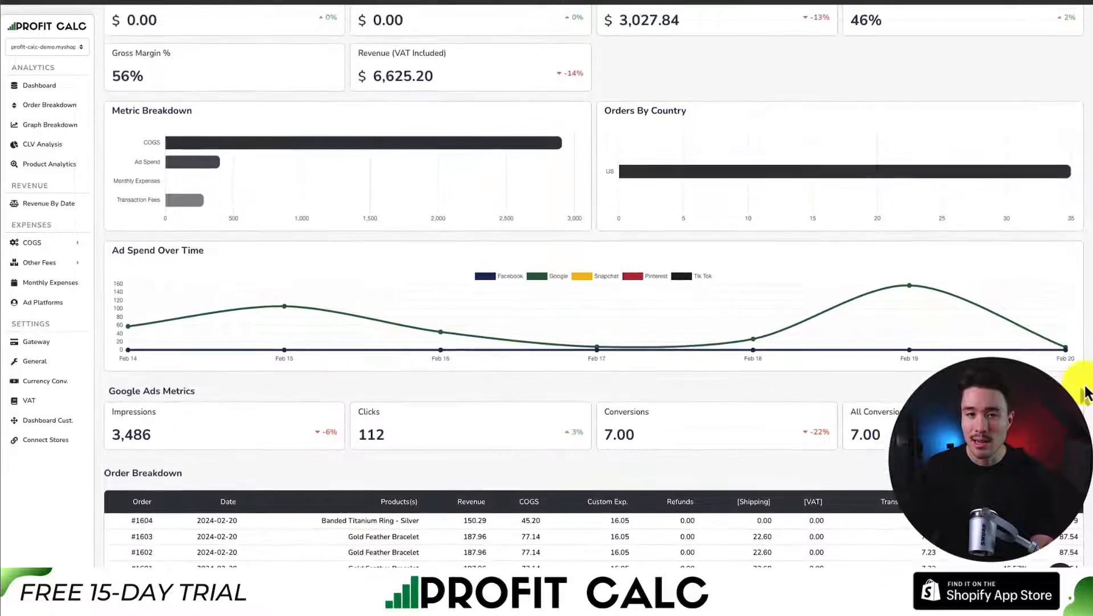
scroll("up", 3)
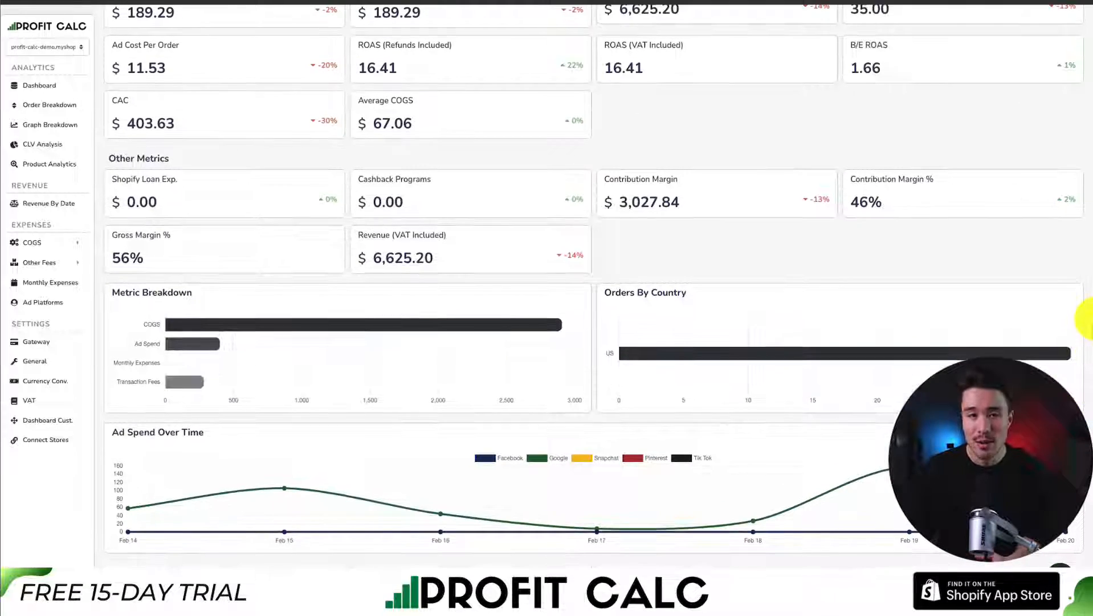
scroll("up", 3)
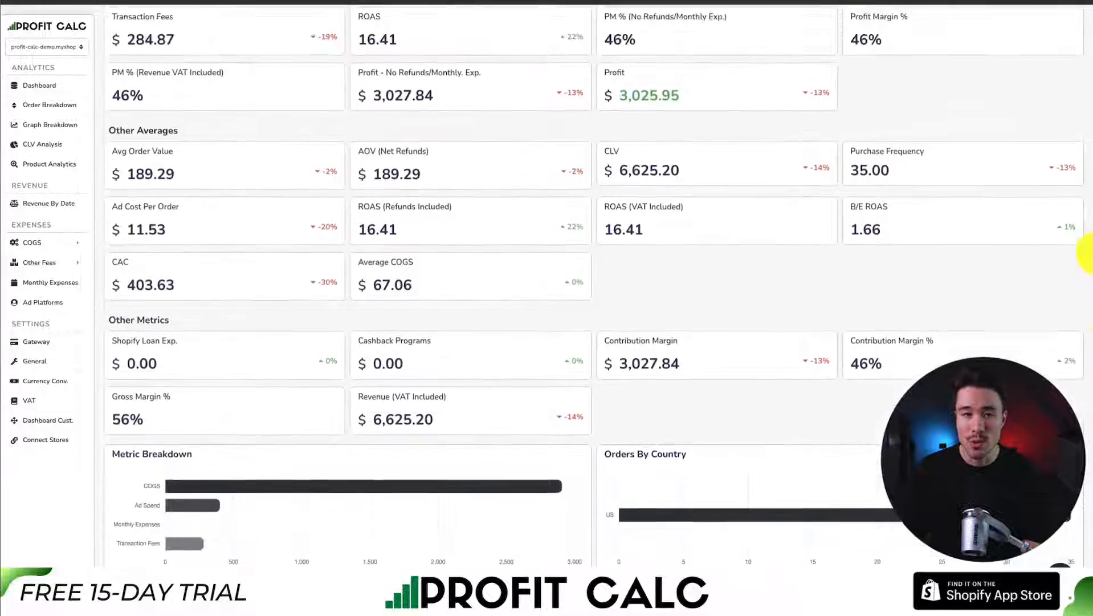
scroll("up", 3)
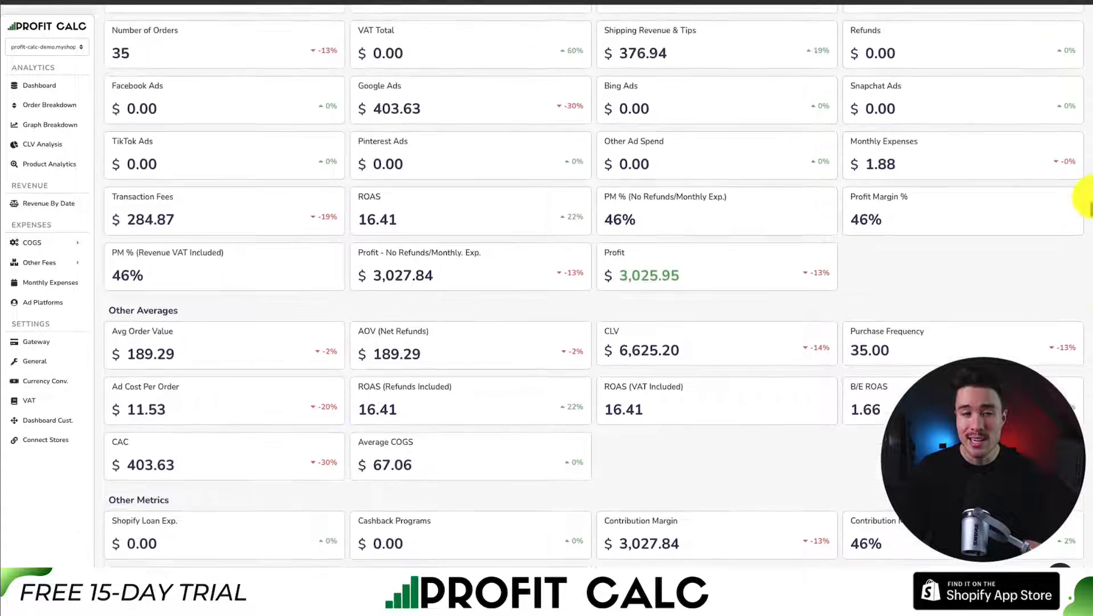
scroll("up", 3)
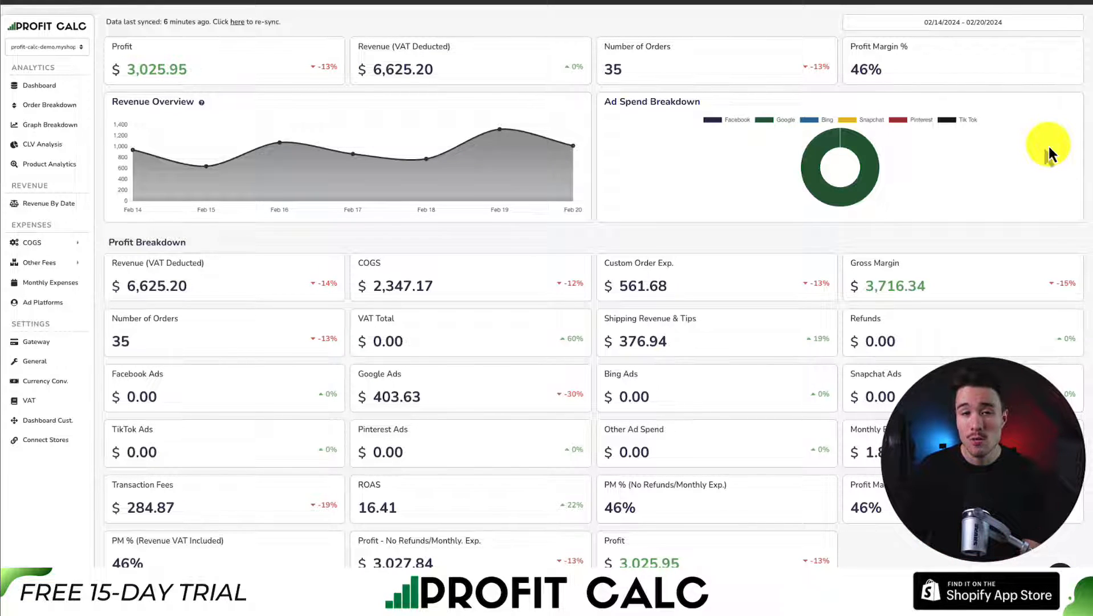
mouse_move(715, 223)
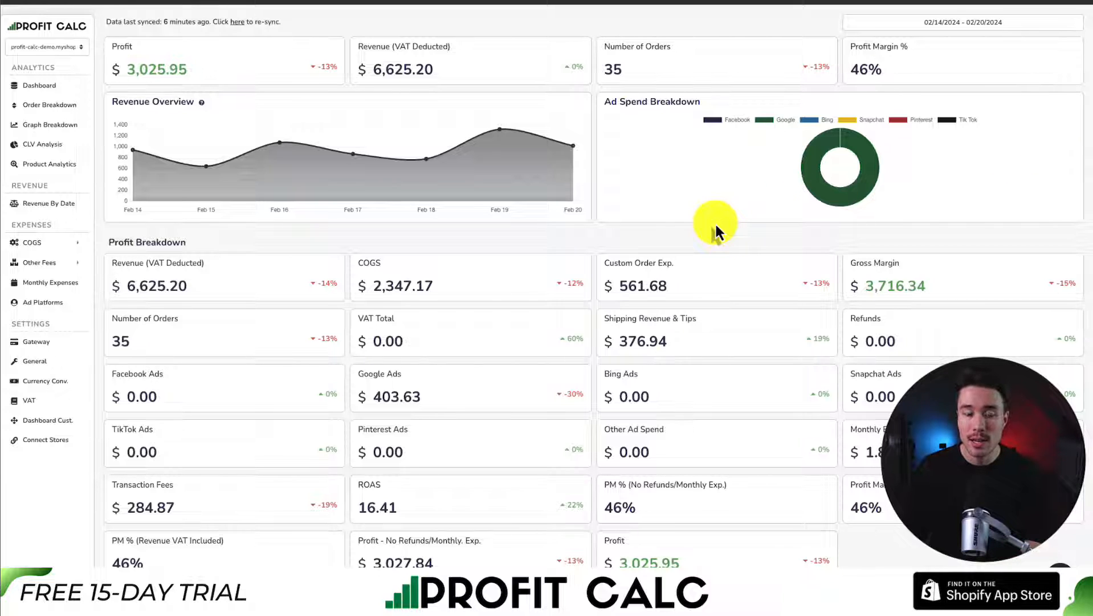
mouse_move(703, 28)
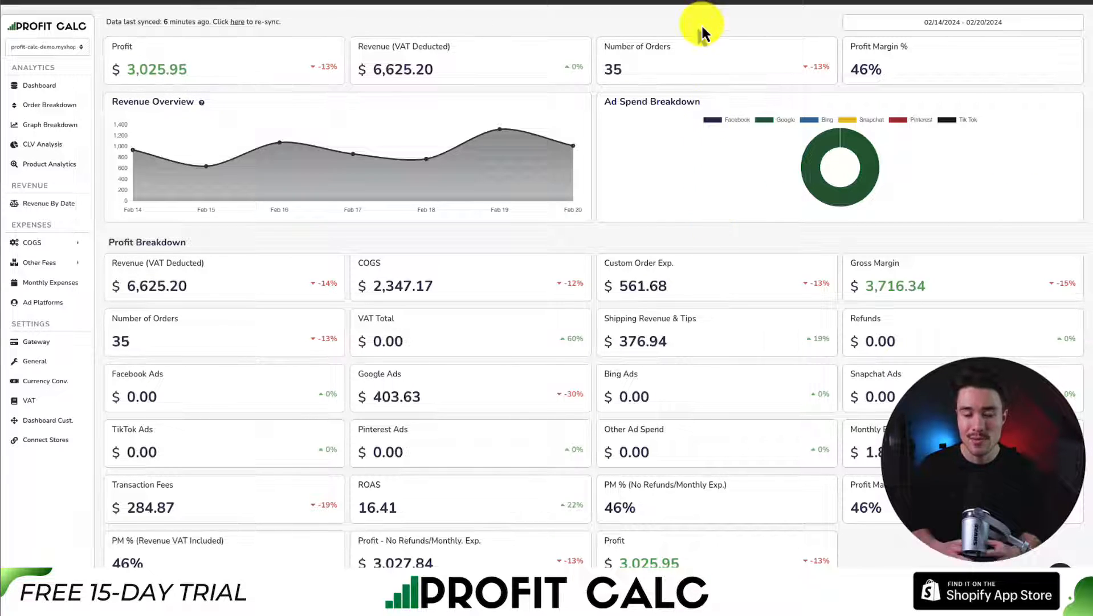